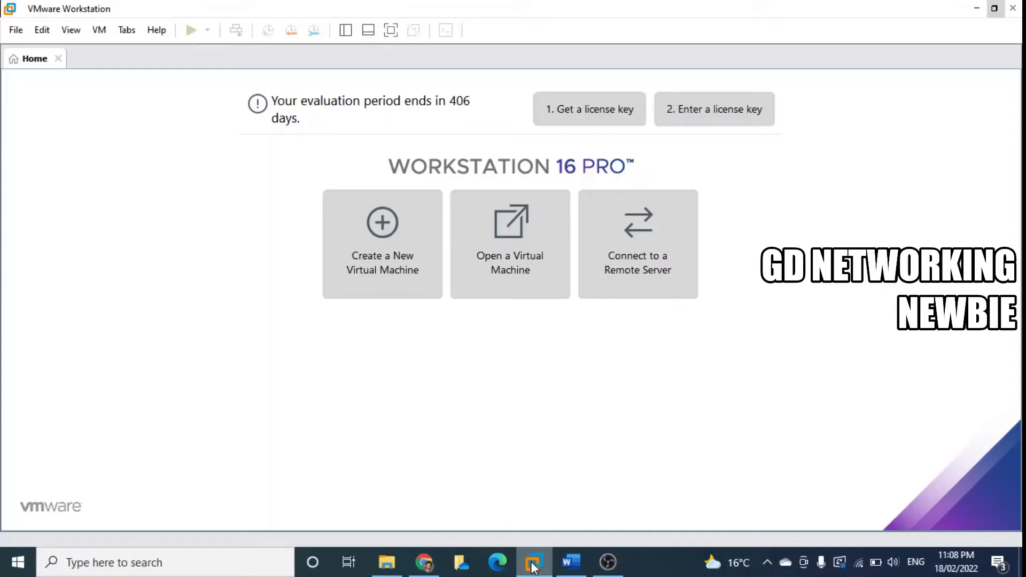
- Minimize the Workstation home window so the browser with kali.org comes forward
{"action": "left_click", "coordinate": [496, 563]}
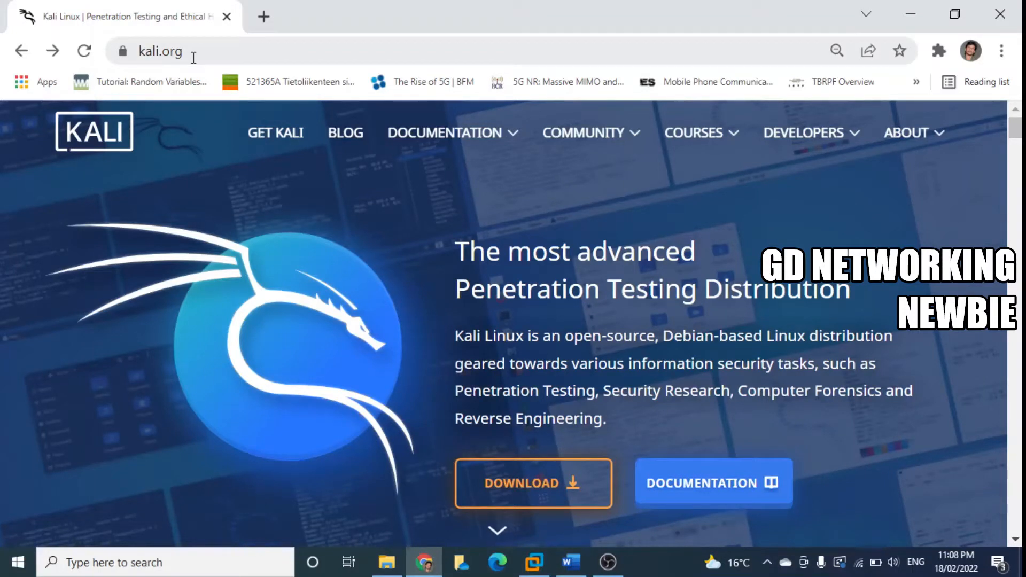
{"action": "mouse_move", "coordinate": [583, 269]}
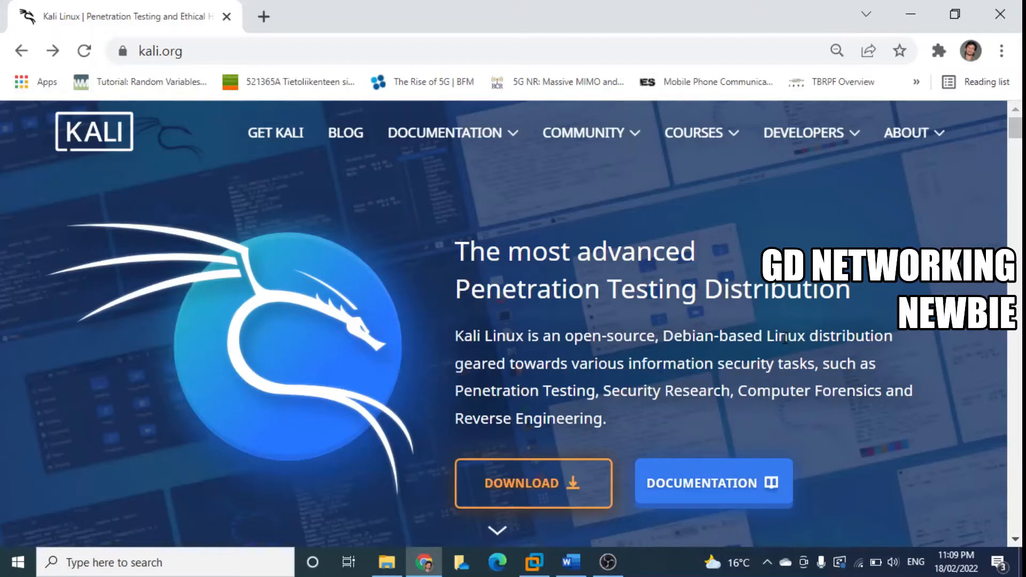
{"action": "mouse_move", "coordinate": [386, 227]}
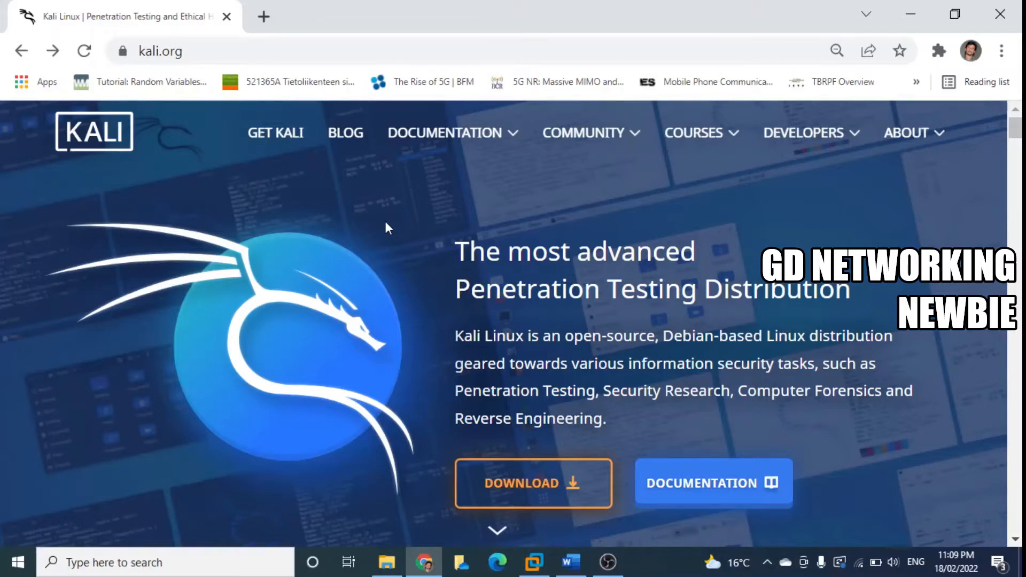
{"action": "mouse_move", "coordinate": [299, 188]}
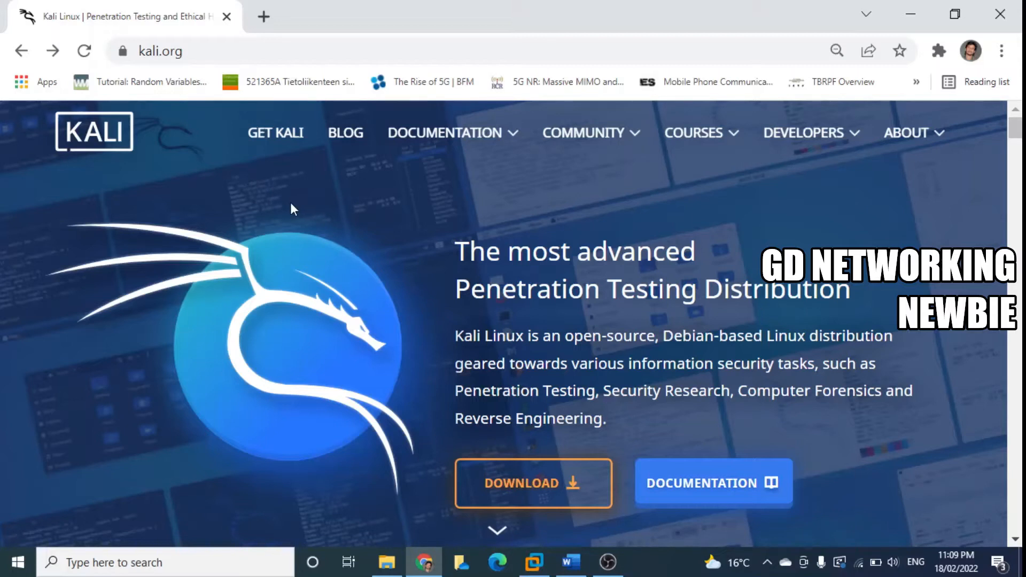
{"action": "mouse_move", "coordinate": [278, 192]}
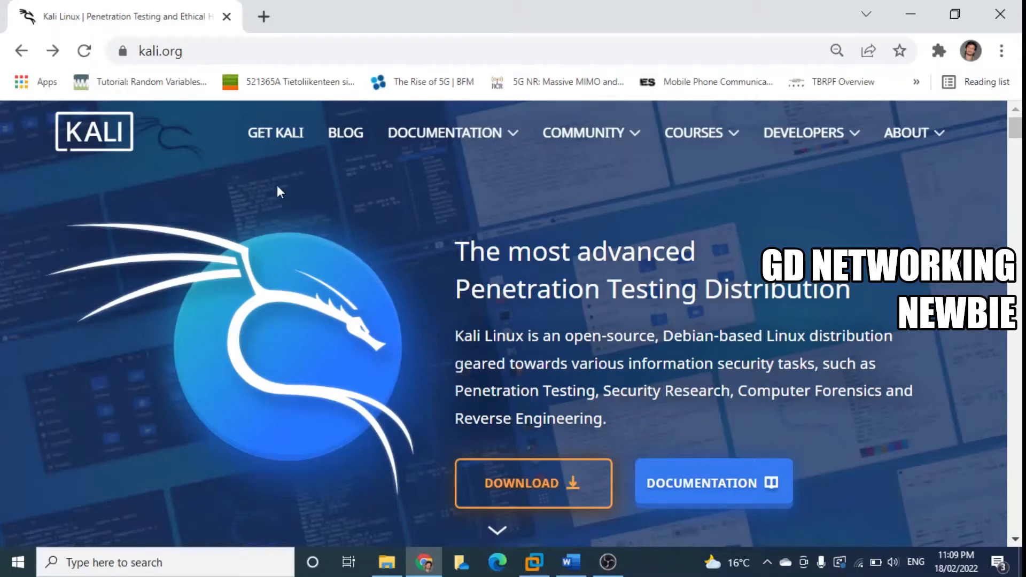
- Go to the Get Kali download page from the top navigation
{"action": "left_click", "coordinate": [275, 133]}
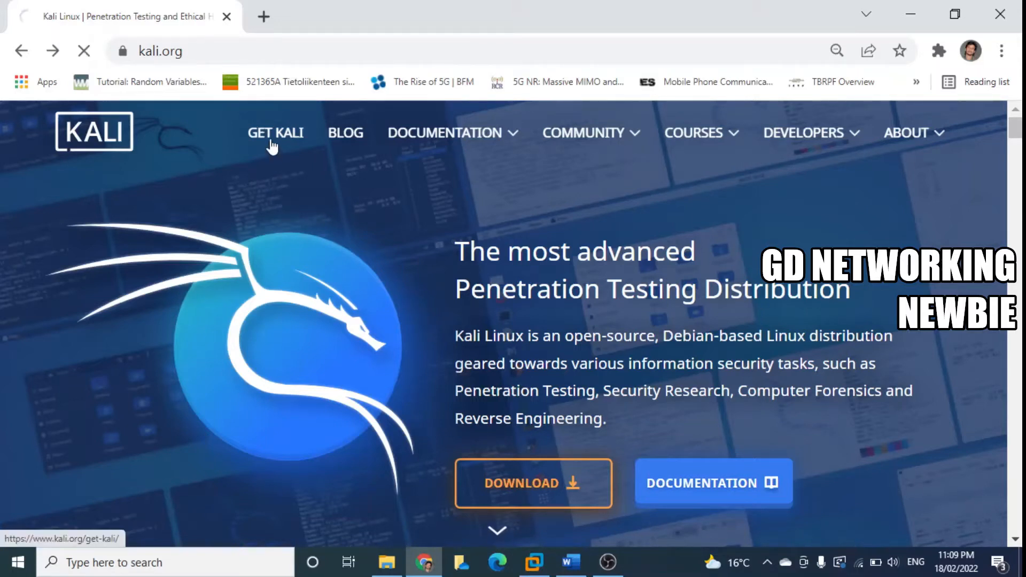
{"action": "left_click", "coordinate": [274, 133]}
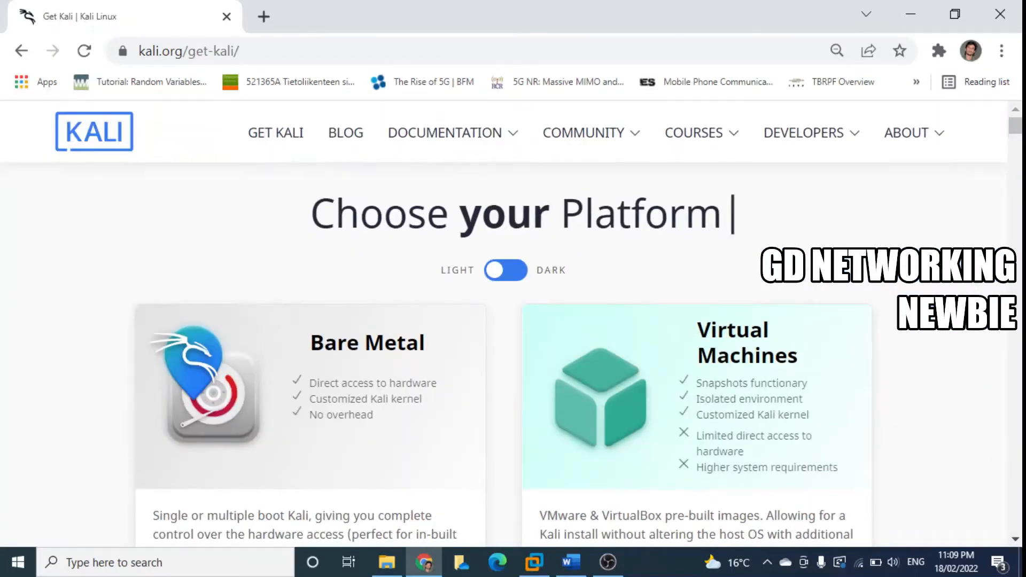
{"action": "mouse_move", "coordinate": [739, 394]}
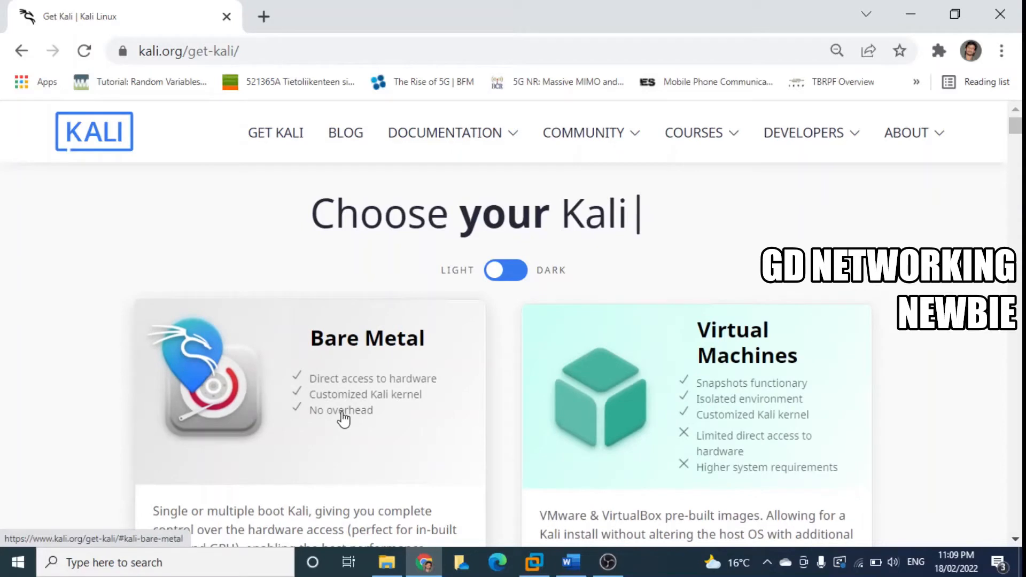
{"action": "mouse_move", "coordinate": [365, 410]}
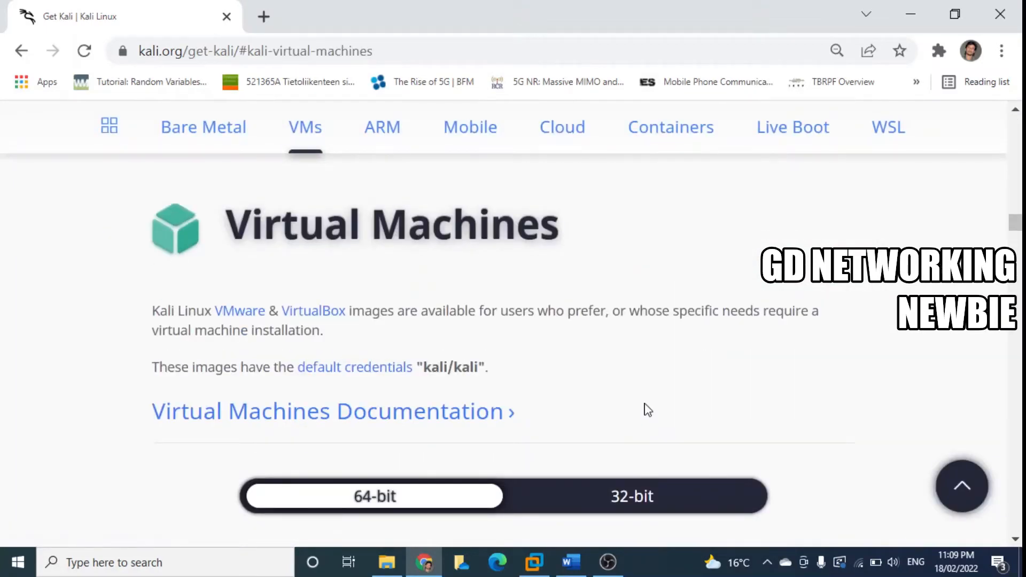
{"action": "mouse_move", "coordinate": [232, 262]}
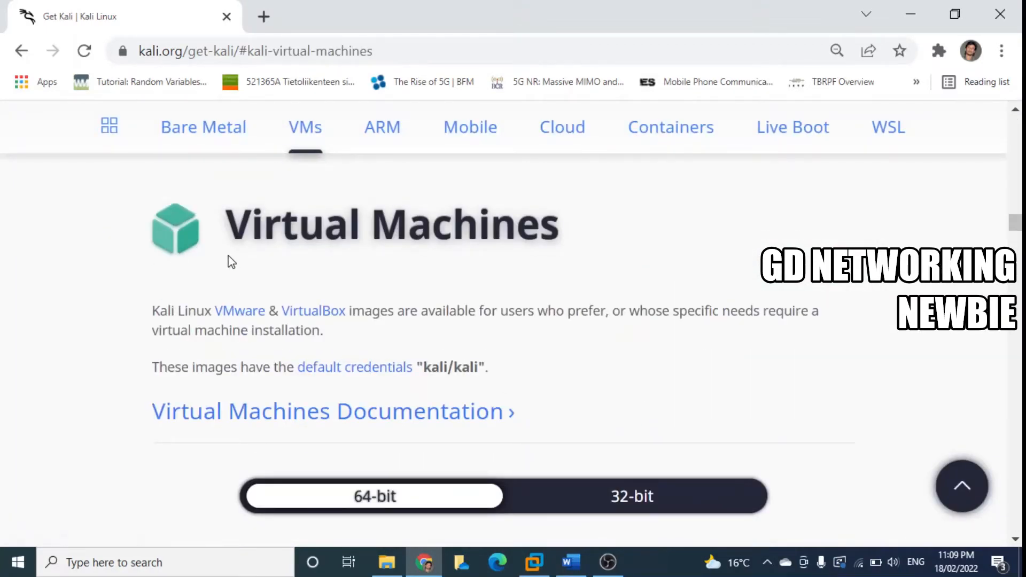
{"action": "mouse_move", "coordinate": [129, 344]}
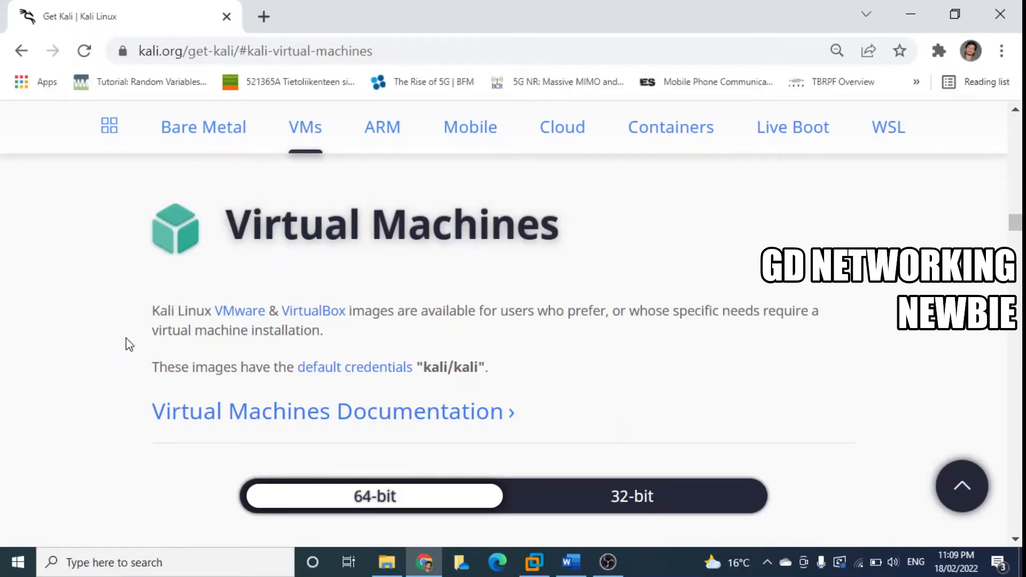
{"action": "mouse_move", "coordinate": [231, 322]}
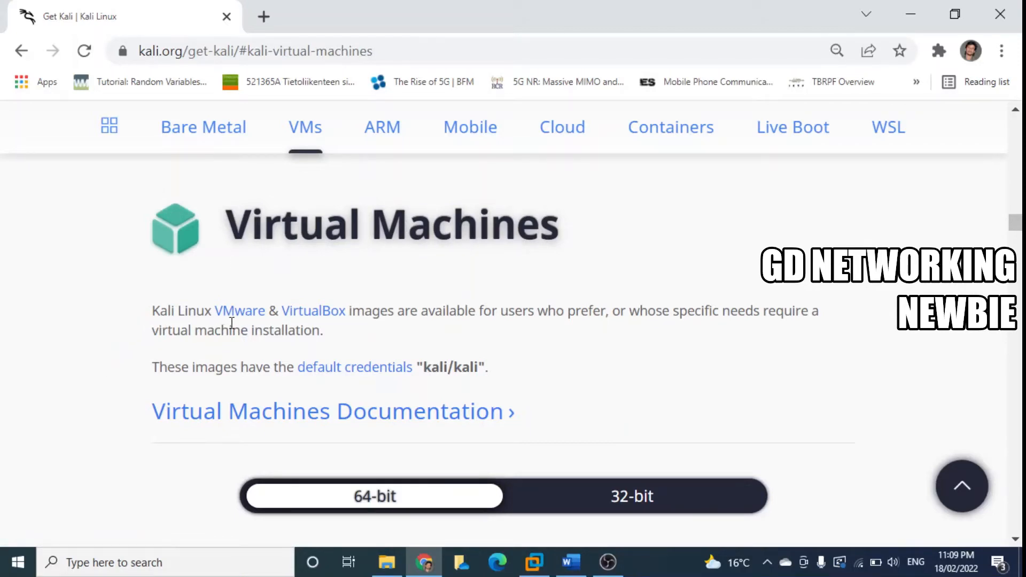
{"action": "mouse_move", "coordinate": [313, 310]}
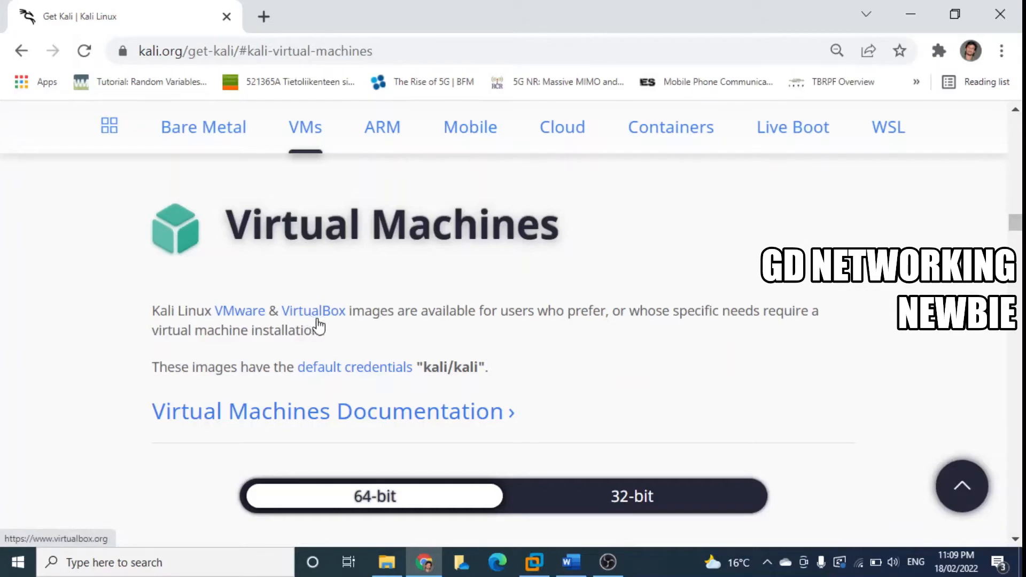
{"action": "mouse_move", "coordinate": [522, 342]}
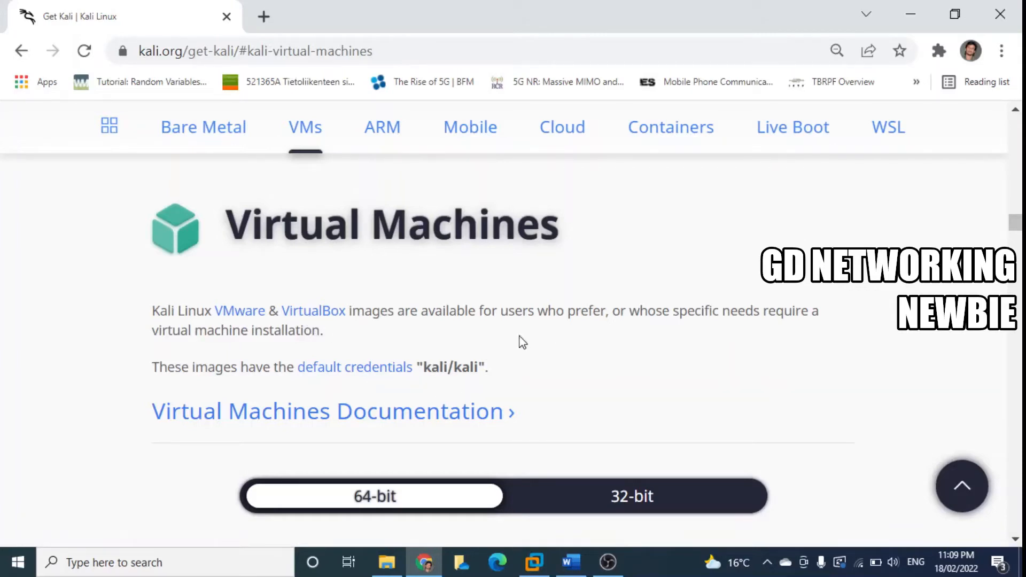
{"action": "mouse_move", "coordinate": [306, 379]}
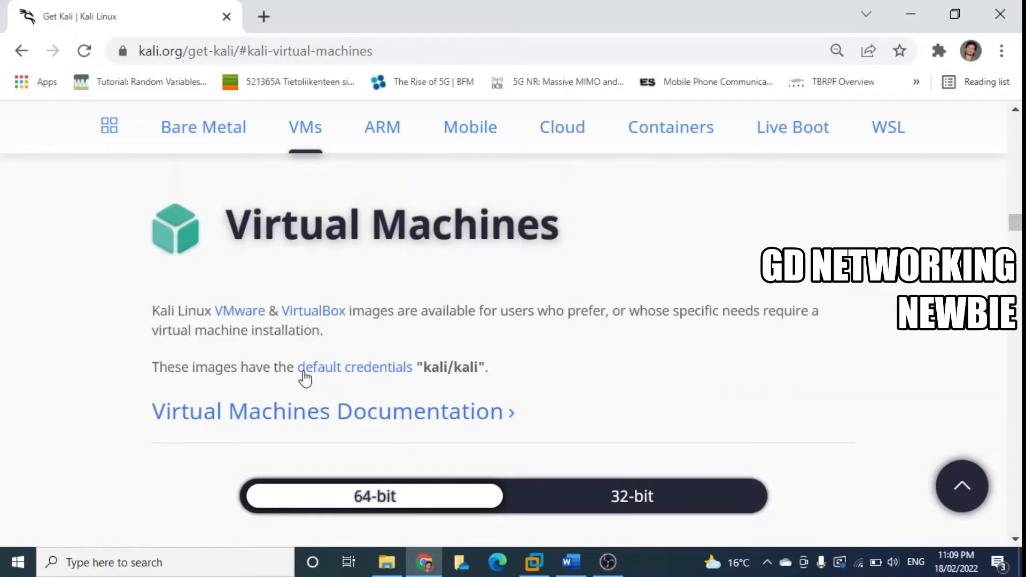
{"action": "mouse_move", "coordinate": [408, 386]}
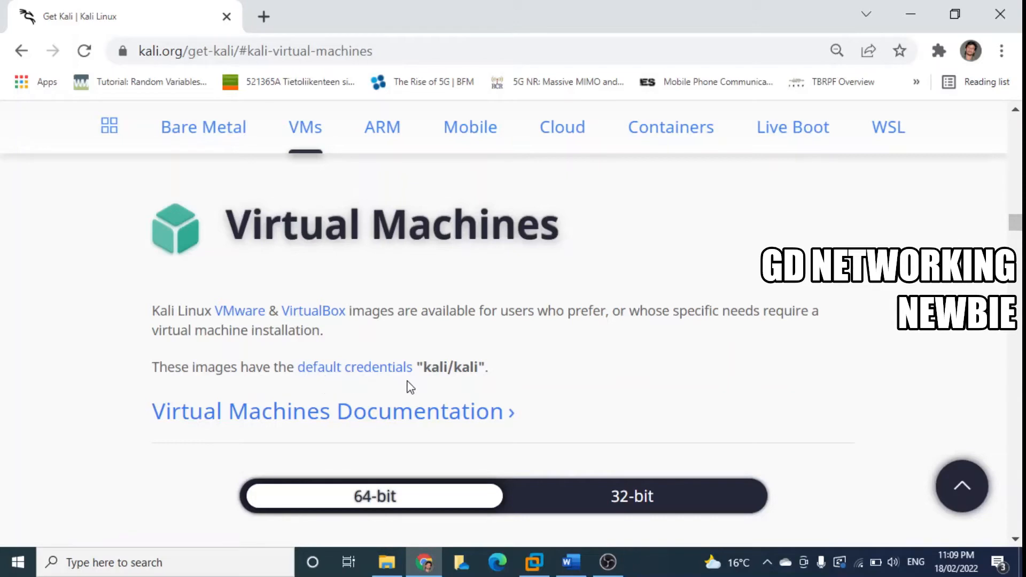
{"action": "mouse_move", "coordinate": [467, 371]}
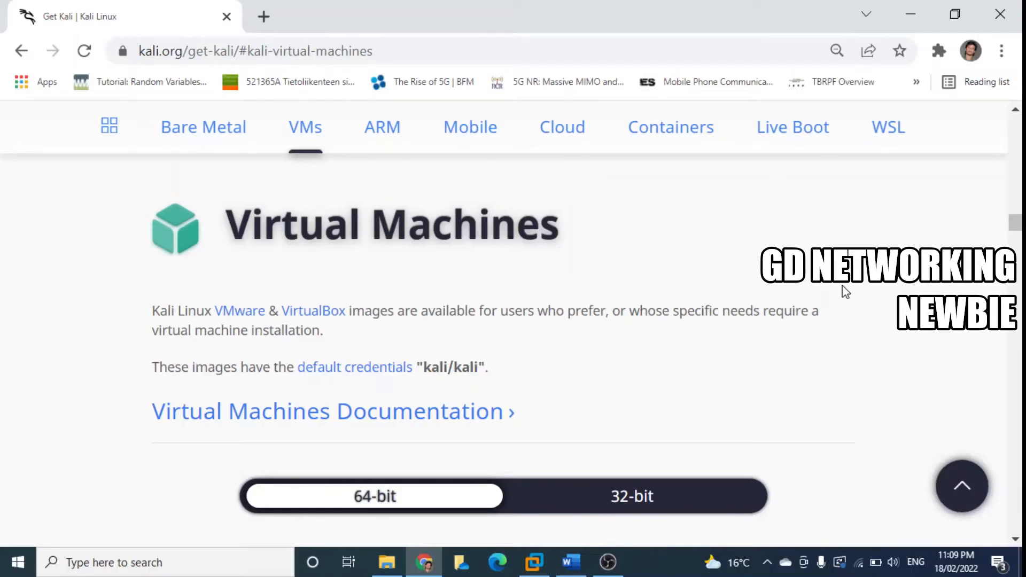
{"action": "mouse_move", "coordinate": [731, 281]}
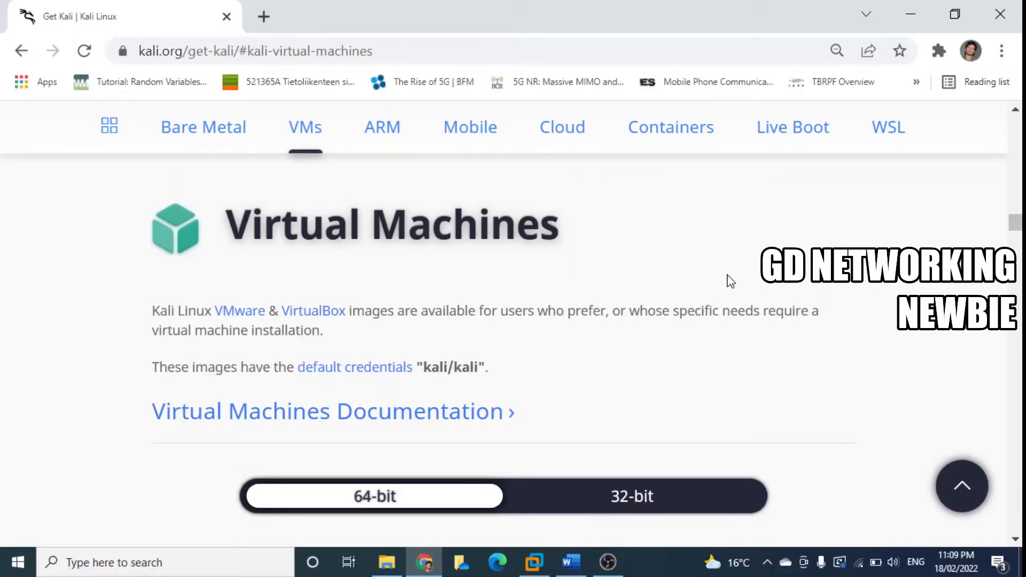
{"action": "mouse_move", "coordinate": [864, 395]}
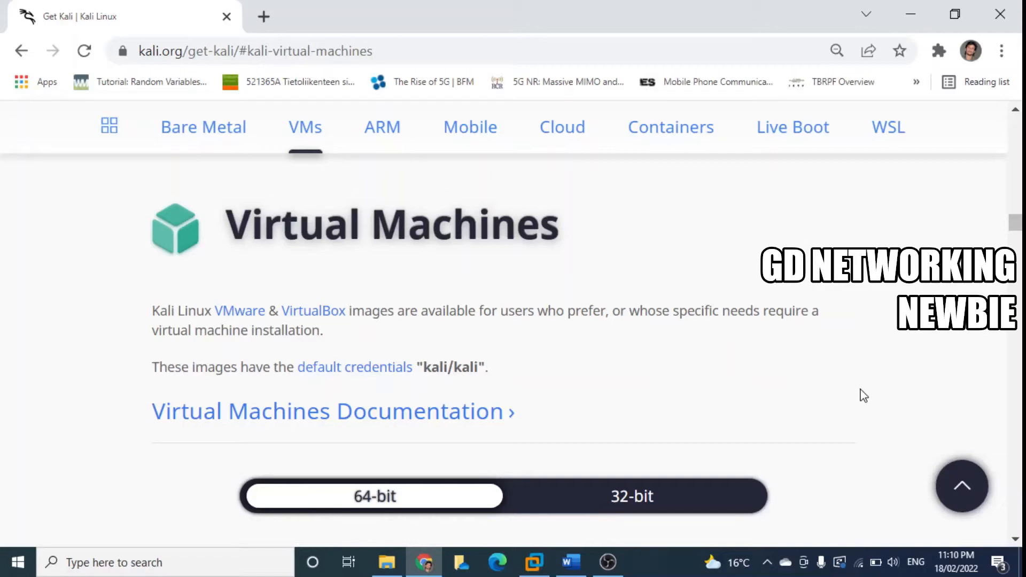
{"action": "mouse_move", "coordinate": [1014, 541]}
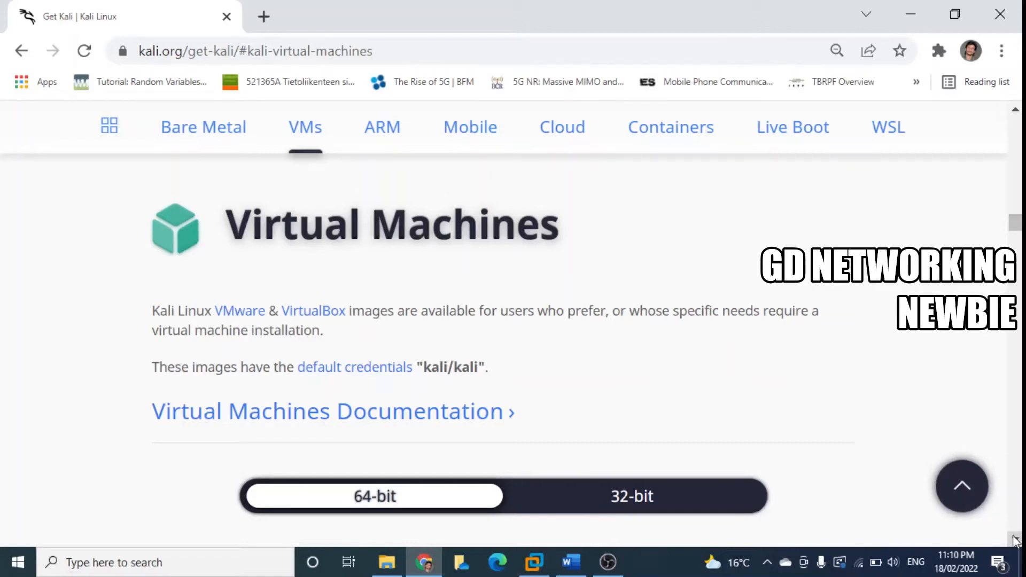
- Scroll the VMs section until the 64-bit/32-bit toggle above the VMware and VirtualBox images shows
{"action": "scroll", "scroll_direction": "down", "scroll_amount": 3}
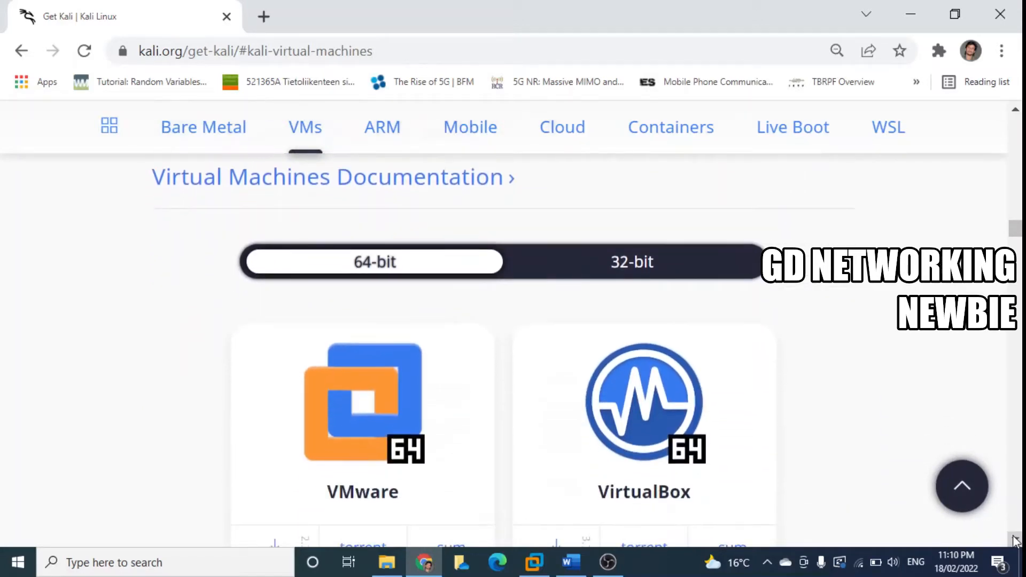
{"action": "mouse_move", "coordinate": [413, 507]}
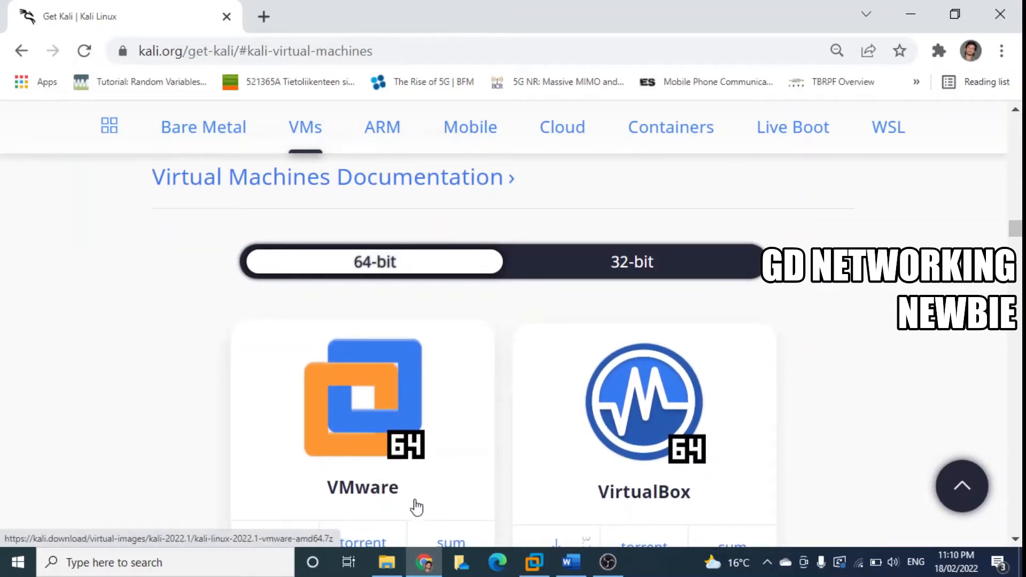
{"action": "mouse_move", "coordinate": [630, 500]}
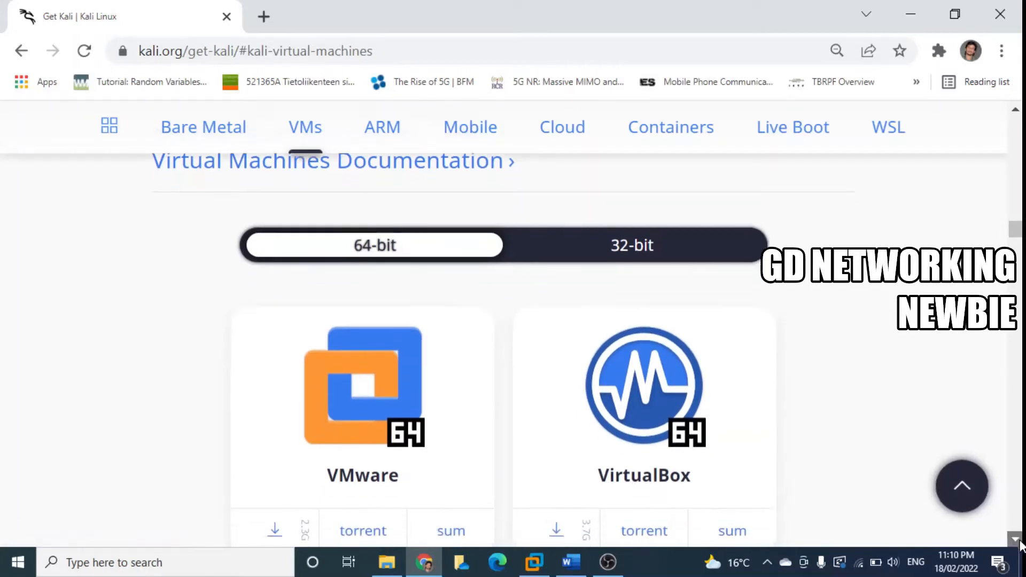
{"action": "scroll", "scroll_direction": "down", "scroll_amount": 3}
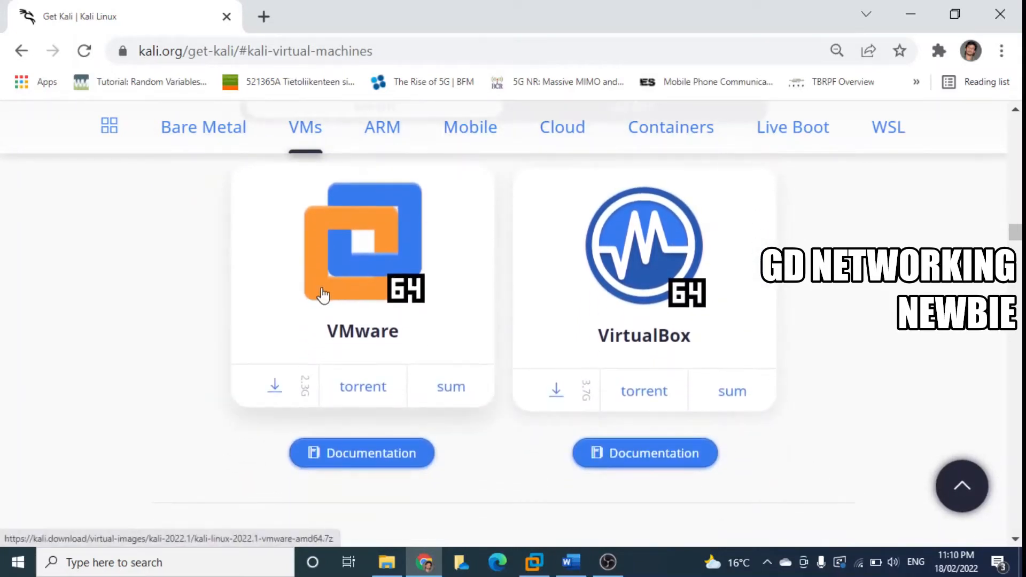
{"action": "mouse_move", "coordinate": [370, 351]}
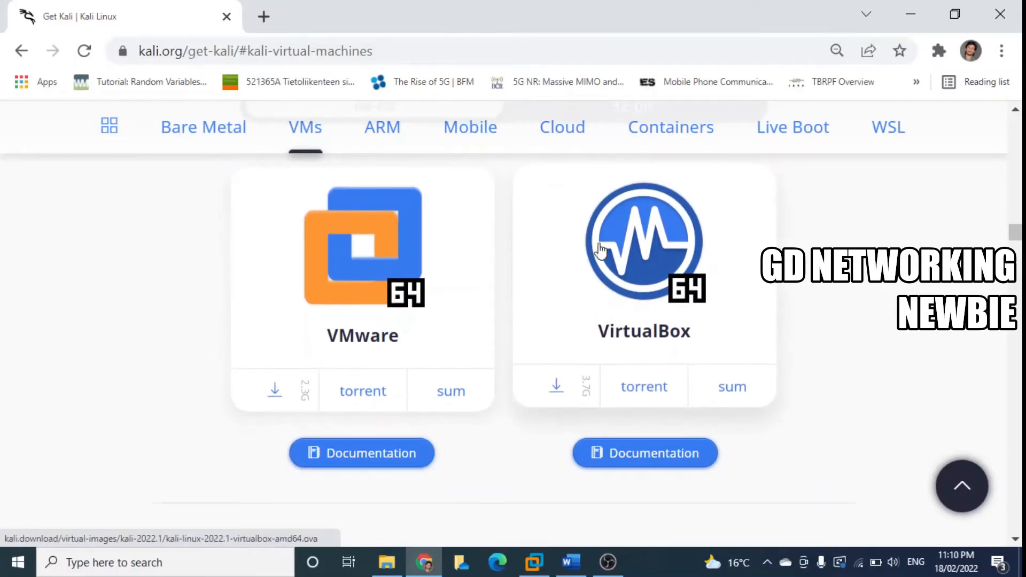
{"action": "mouse_move", "coordinate": [395, 389]}
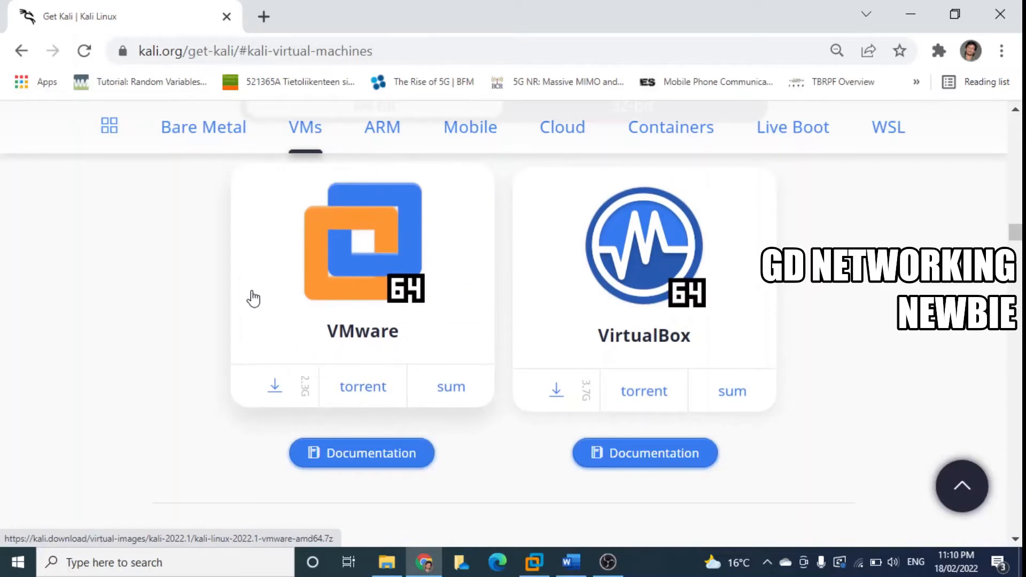
{"action": "mouse_move", "coordinate": [333, 298]}
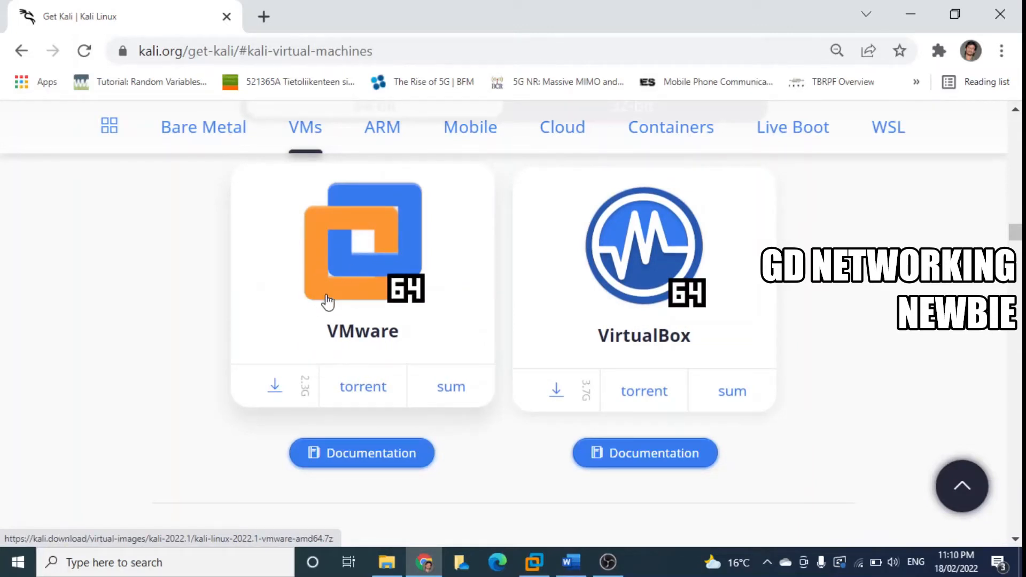
{"action": "mouse_move", "coordinate": [337, 291]}
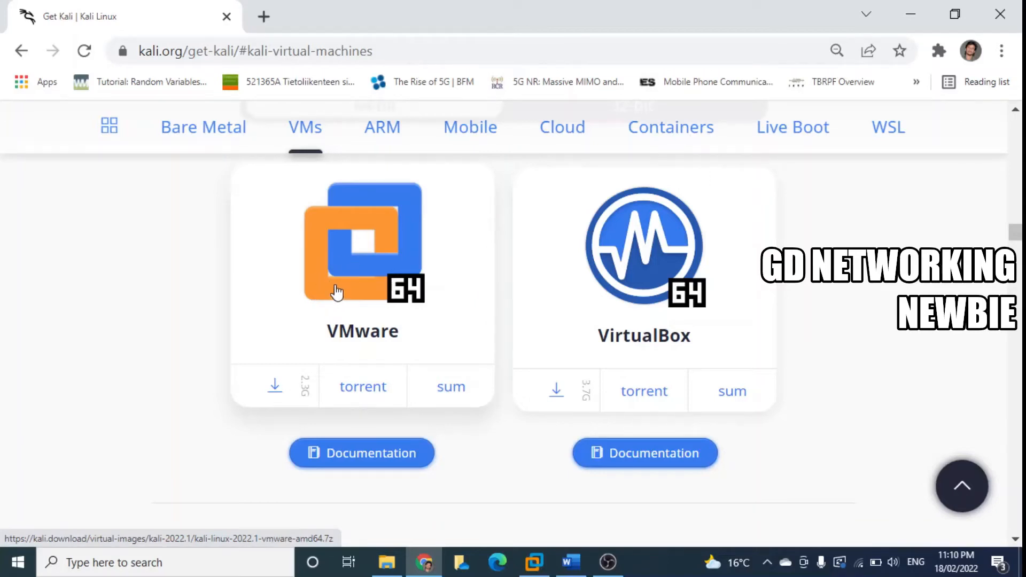
{"action": "mouse_move", "coordinate": [346, 293]}
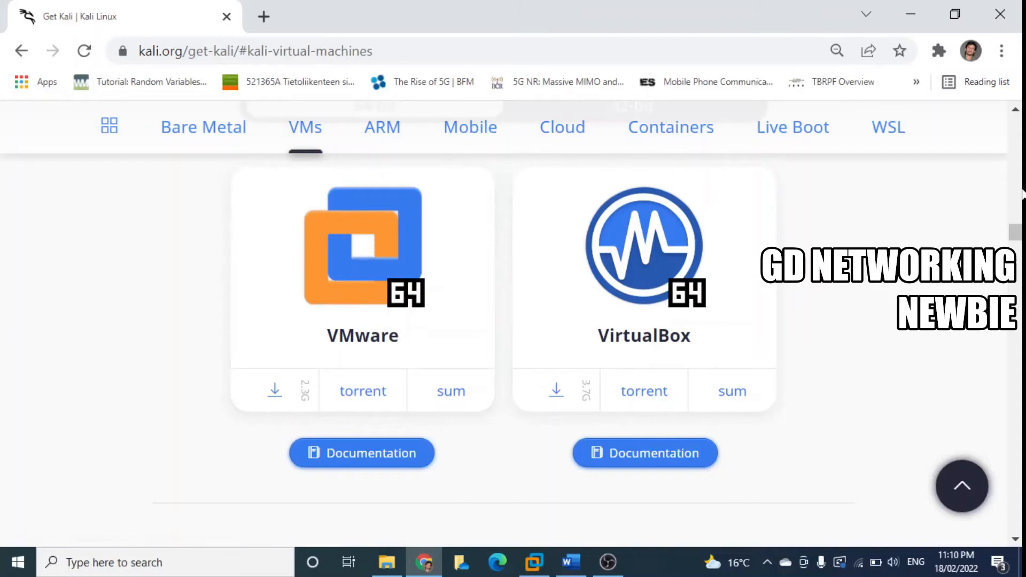
{"action": "scroll", "scroll_direction": "up", "scroll_amount": 3}
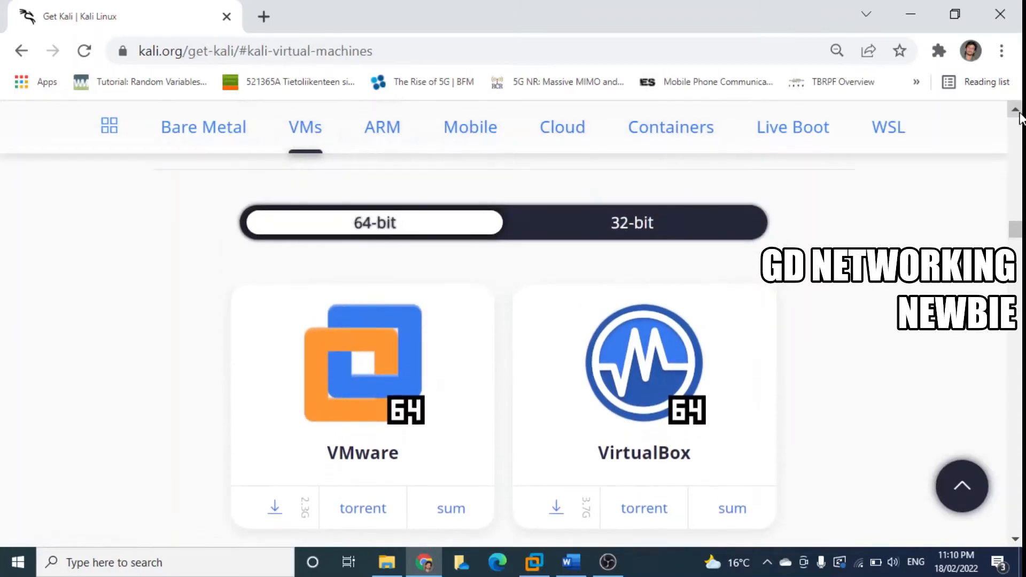
{"action": "scroll", "scroll_direction": "up", "scroll_amount": 3}
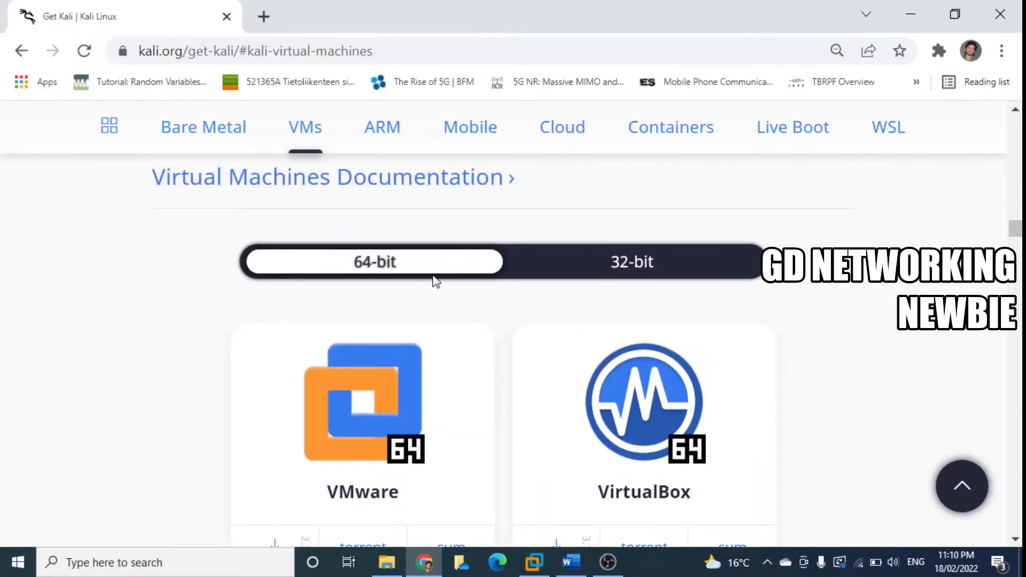
{"action": "mouse_move", "coordinate": [377, 444]}
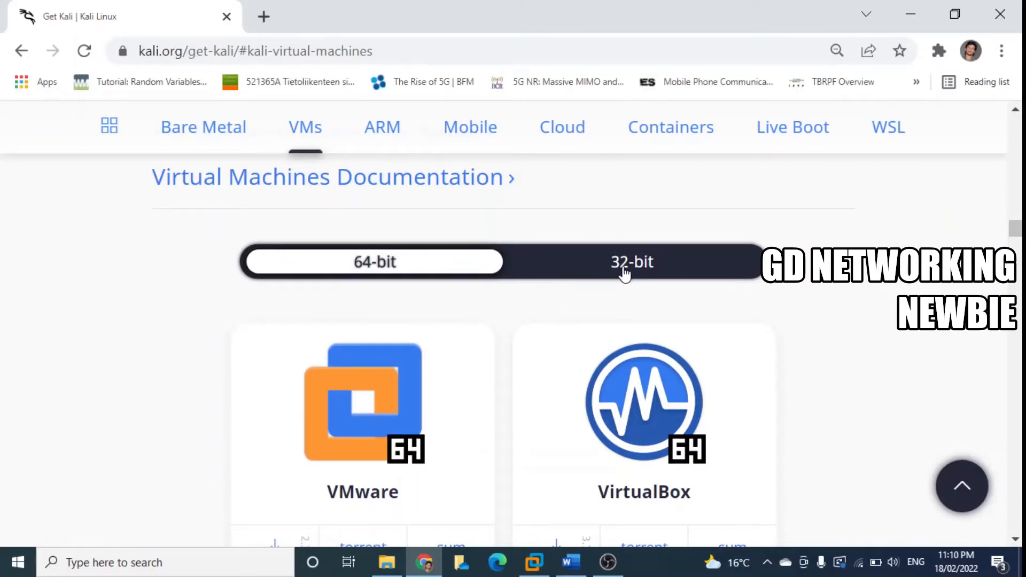
- Compare the 32-bit images, then return to the 64-bit virtual machine images
{"action": "left_click", "coordinate": [632, 261]}
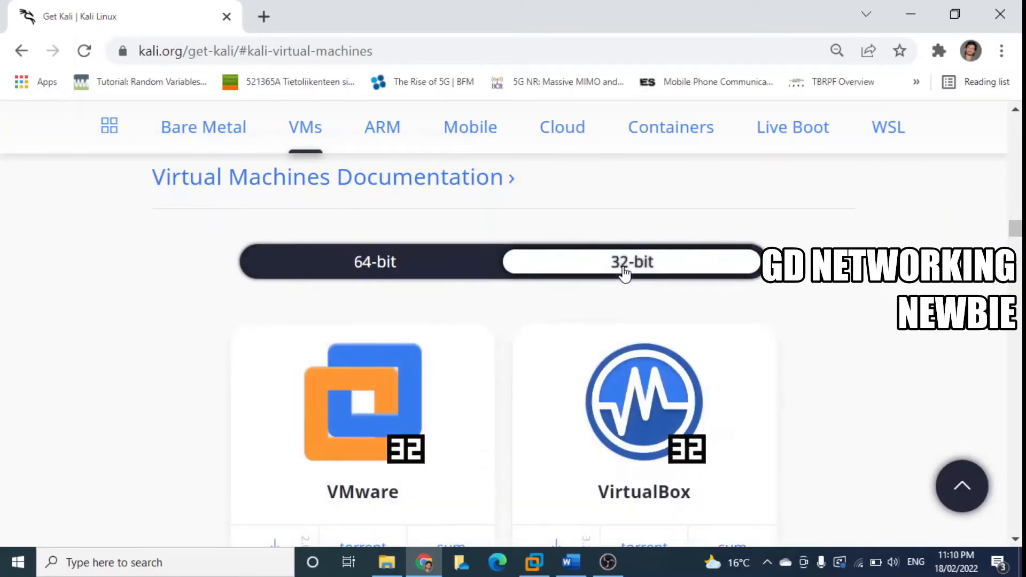
{"action": "mouse_move", "coordinate": [363, 406]}
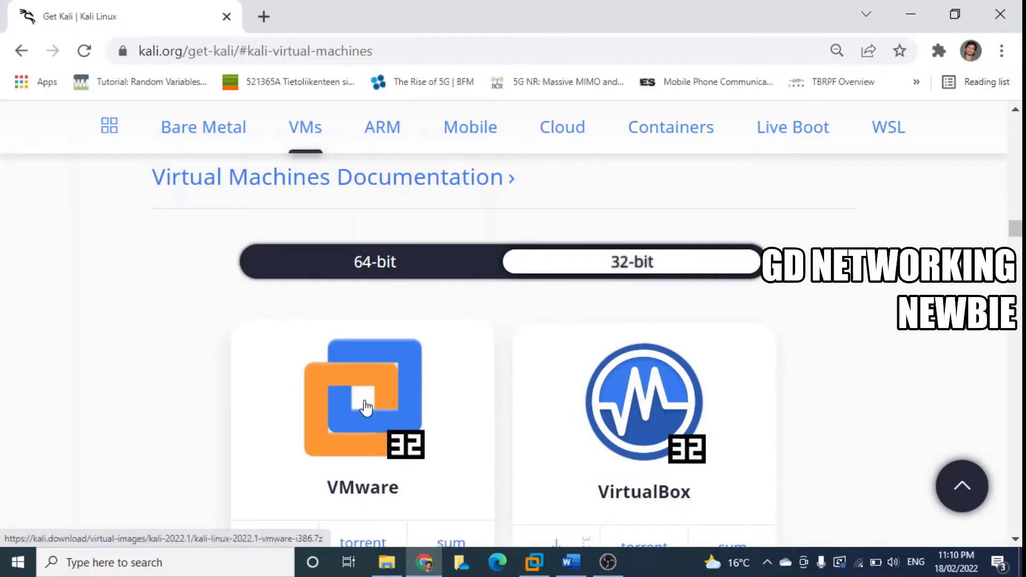
{"action": "left_click", "coordinate": [374, 262]}
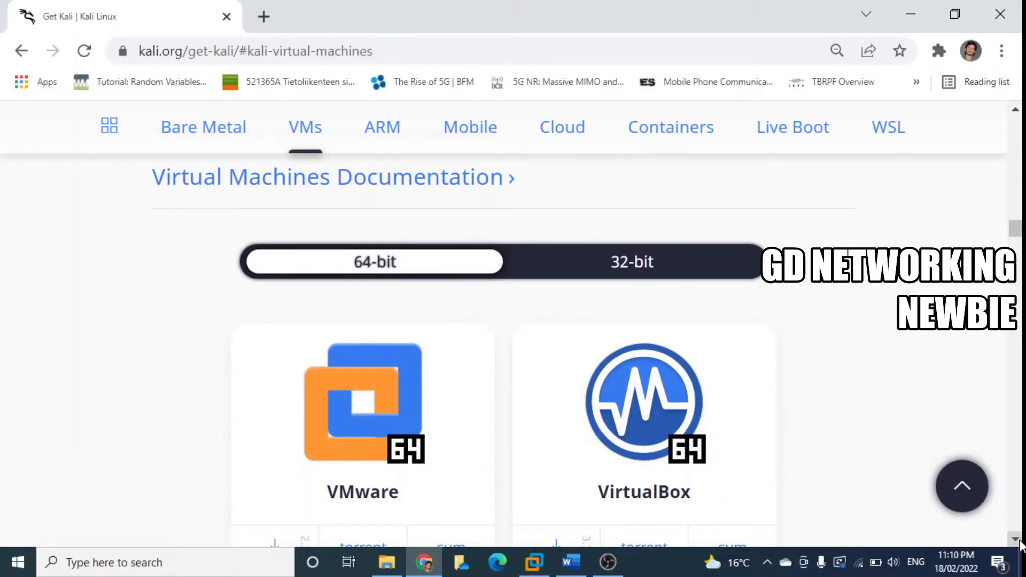
{"action": "scroll", "scroll_direction": "down", "scroll_amount": 3}
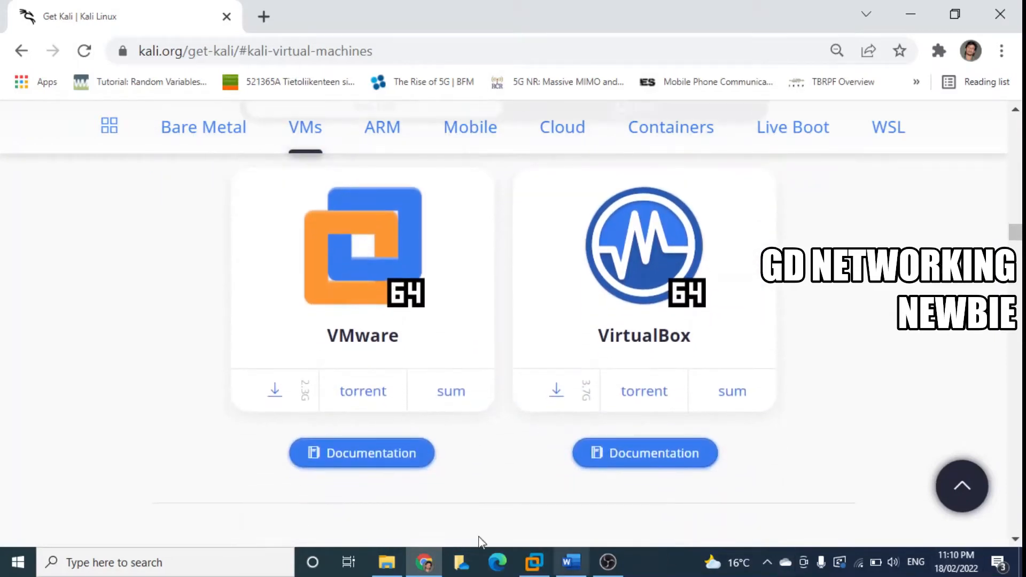
{"action": "mouse_move", "coordinate": [275, 392]}
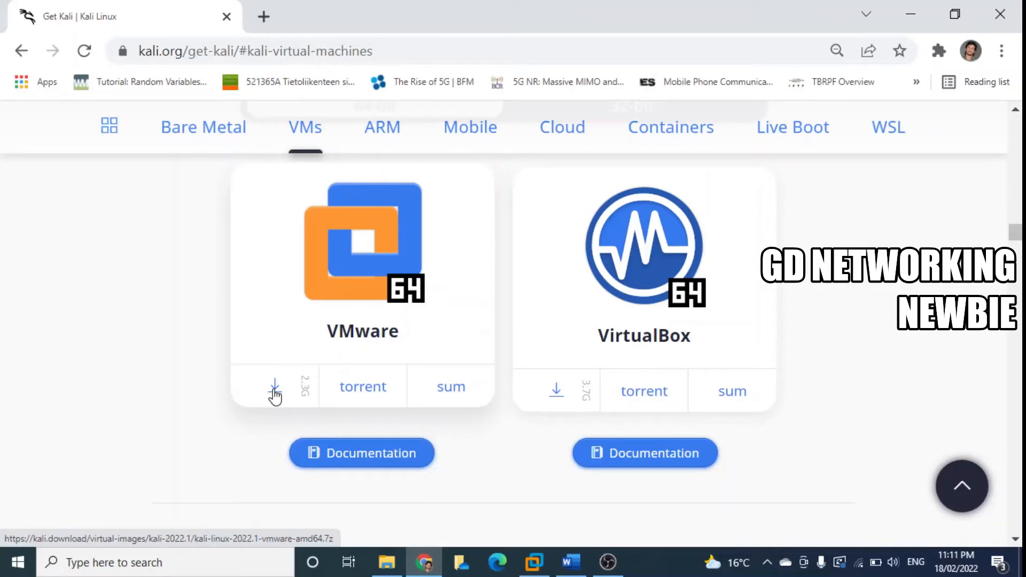
- Start downloading the 64-bit VMware image of Kali Linux 2022.1
{"action": "left_click", "coordinate": [273, 390]}
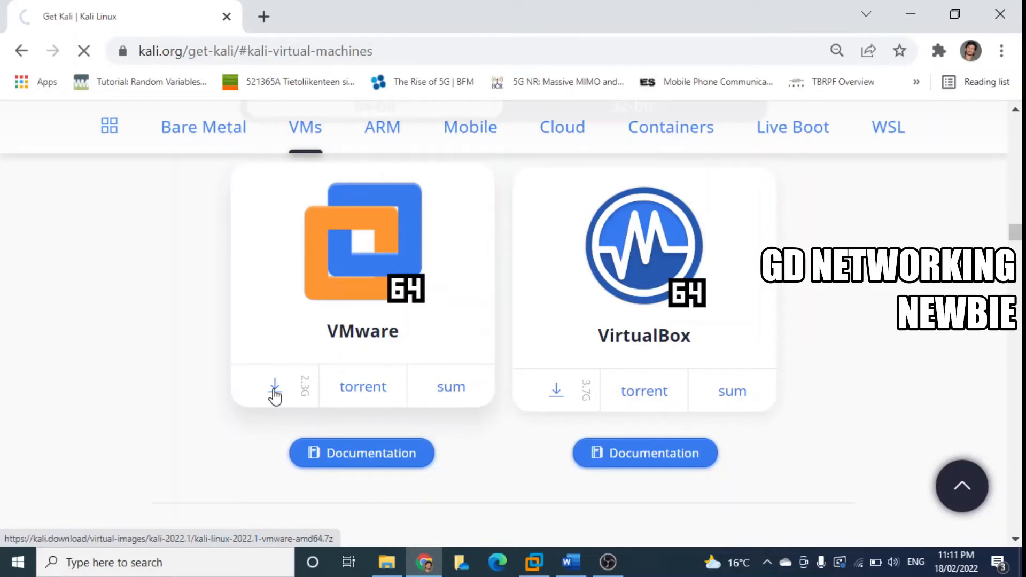
{"action": "left_click", "coordinate": [275, 387]}
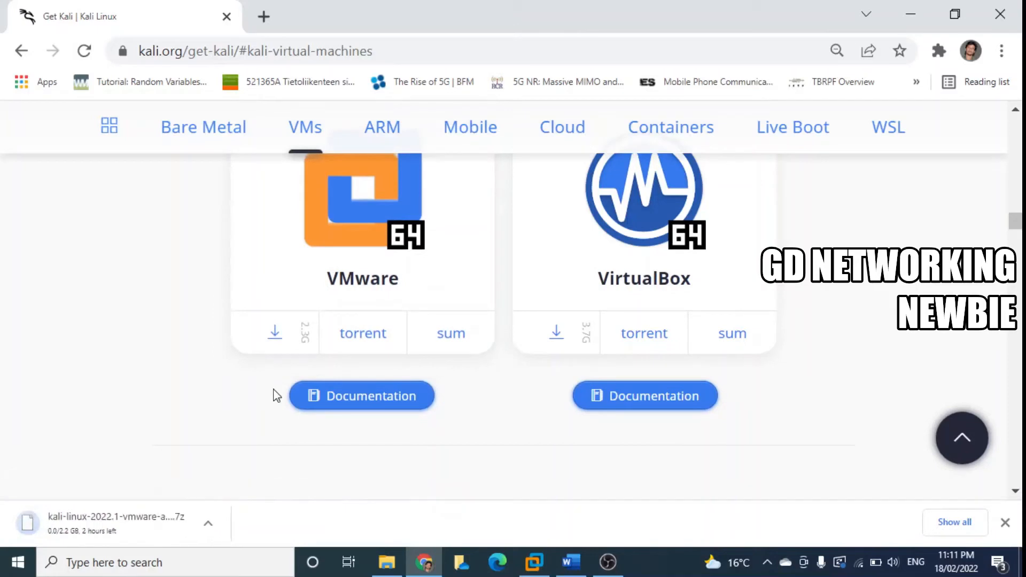
{"action": "mouse_move", "coordinate": [217, 500]}
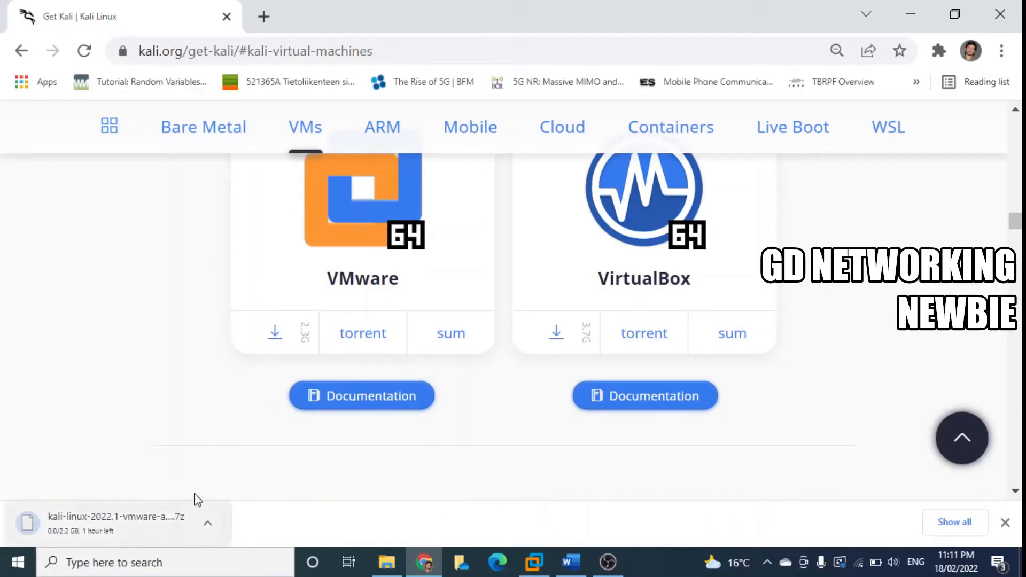
{"action": "mouse_move", "coordinate": [224, 488]}
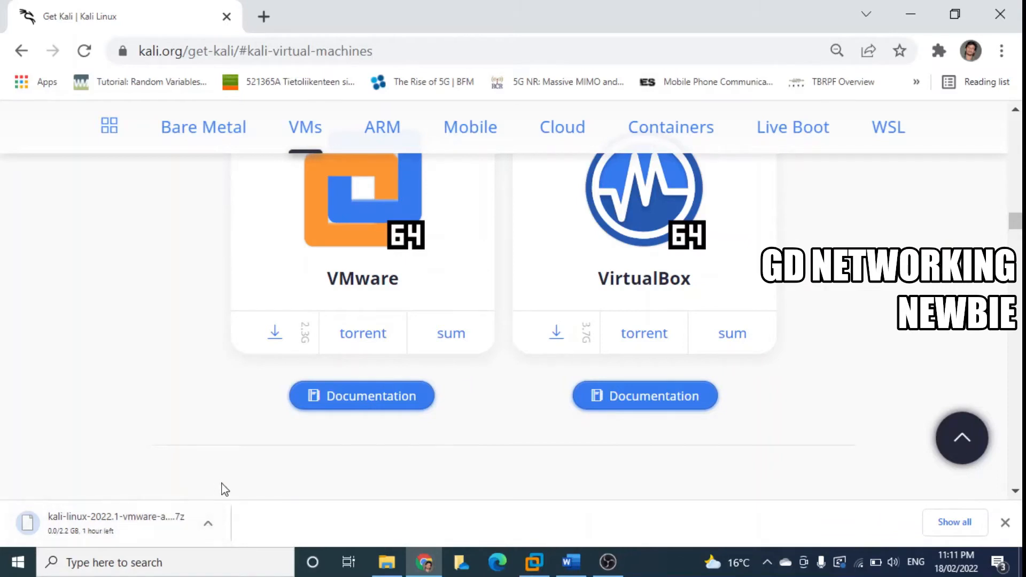
{"action": "mouse_move", "coordinate": [267, 490]}
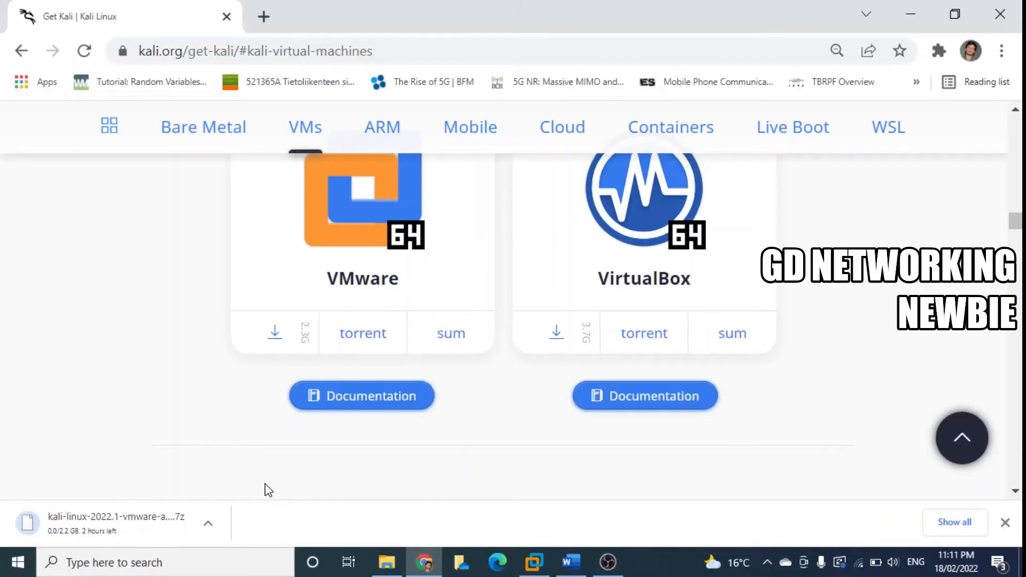
{"action": "mouse_move", "coordinate": [224, 515]}
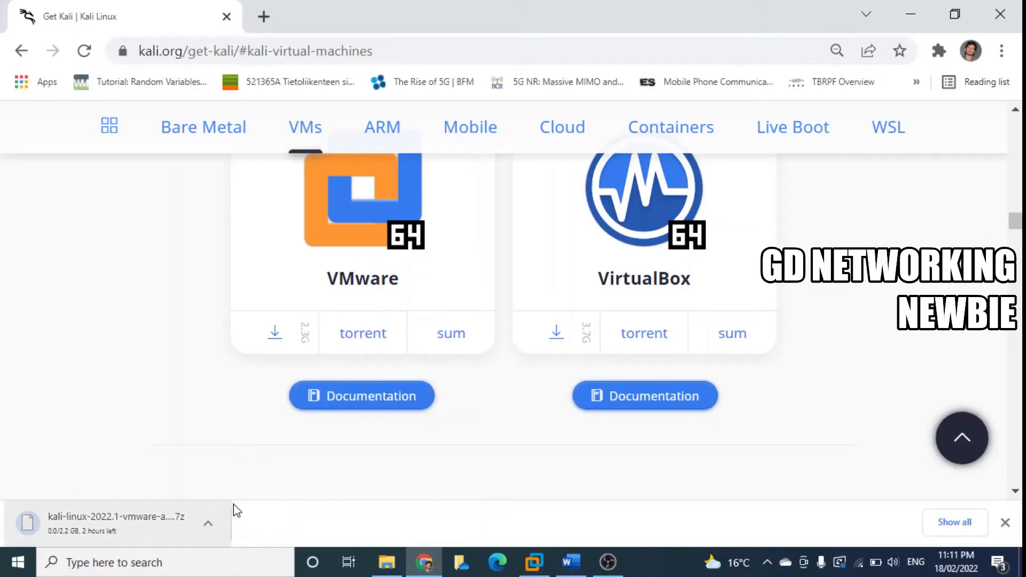
{"action": "mouse_move", "coordinate": [256, 507]}
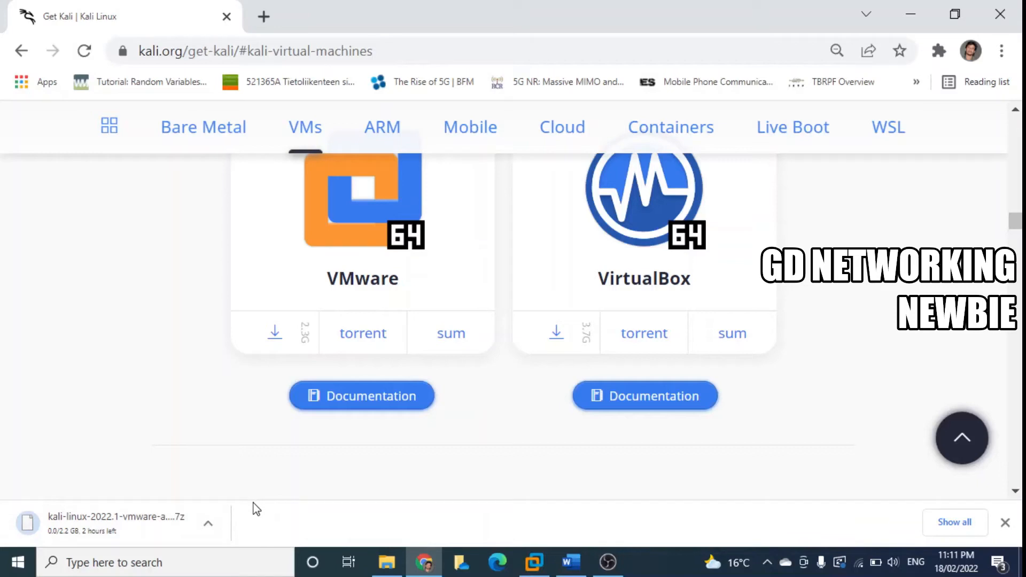
{"action": "scroll", "scroll_direction": "down", "scroll_amount": 3}
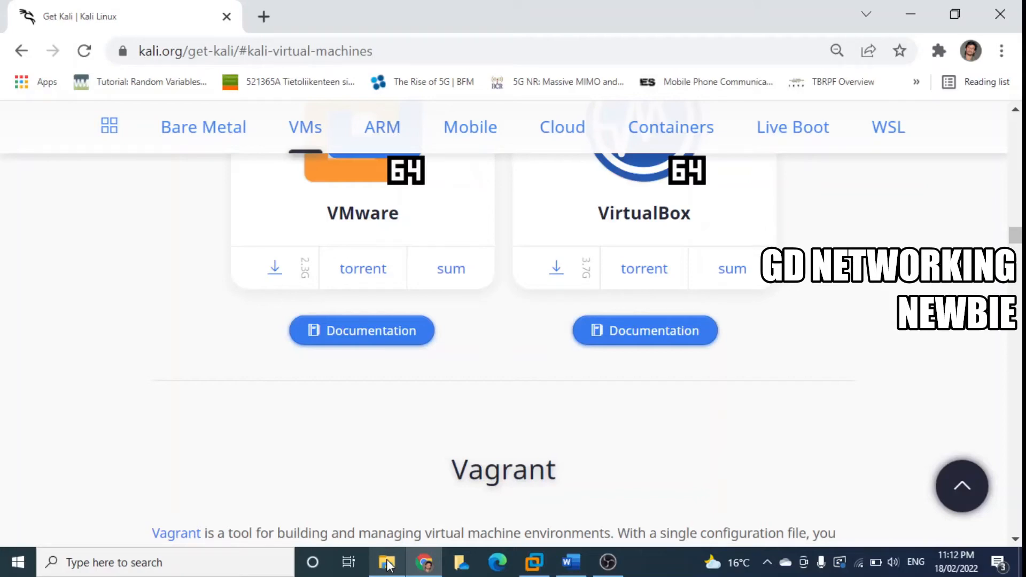
- Show Downloads in File Explorer and select kali-linux-2022.1-vmware-amd64.7z
{"action": "left_click", "coordinate": [386, 563]}
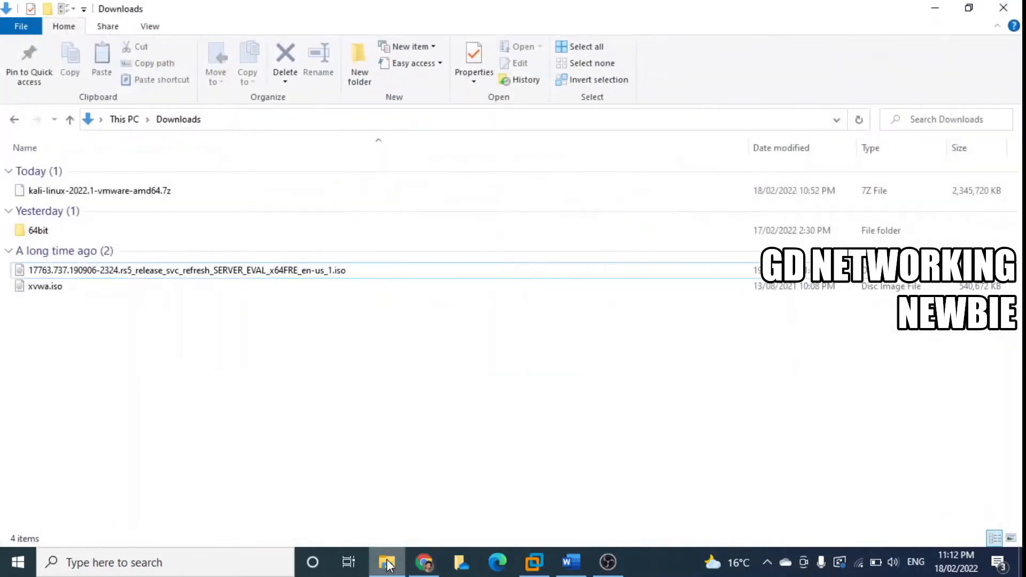
{"action": "mouse_move", "coordinate": [71, 211]}
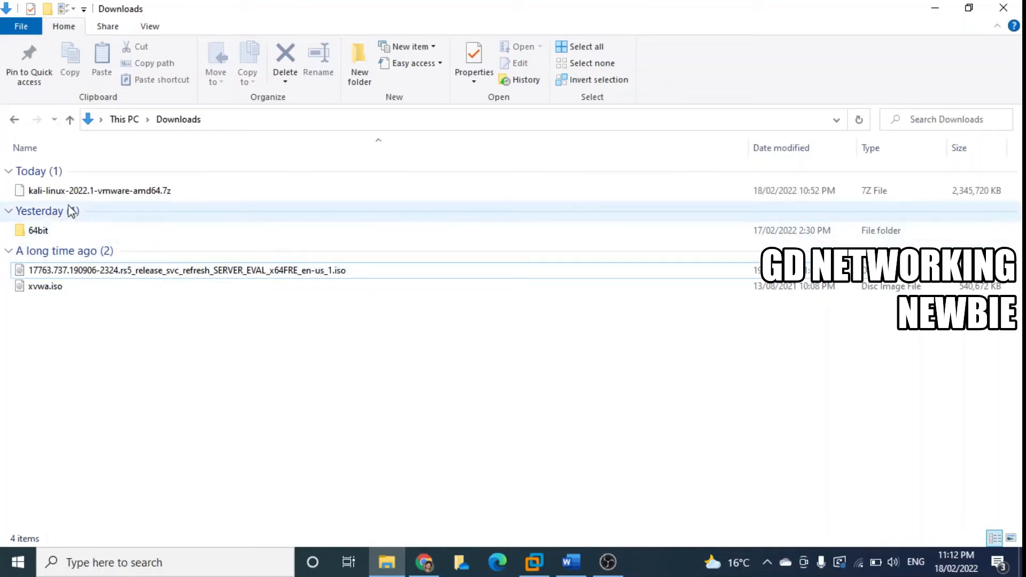
{"action": "mouse_move", "coordinate": [89, 196]}
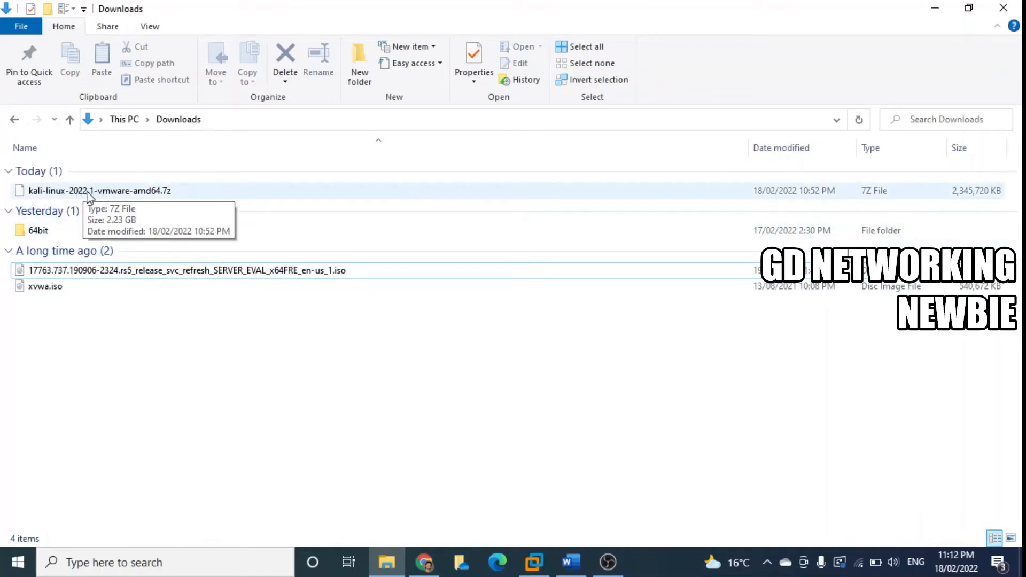
{"action": "mouse_move", "coordinate": [102, 199]}
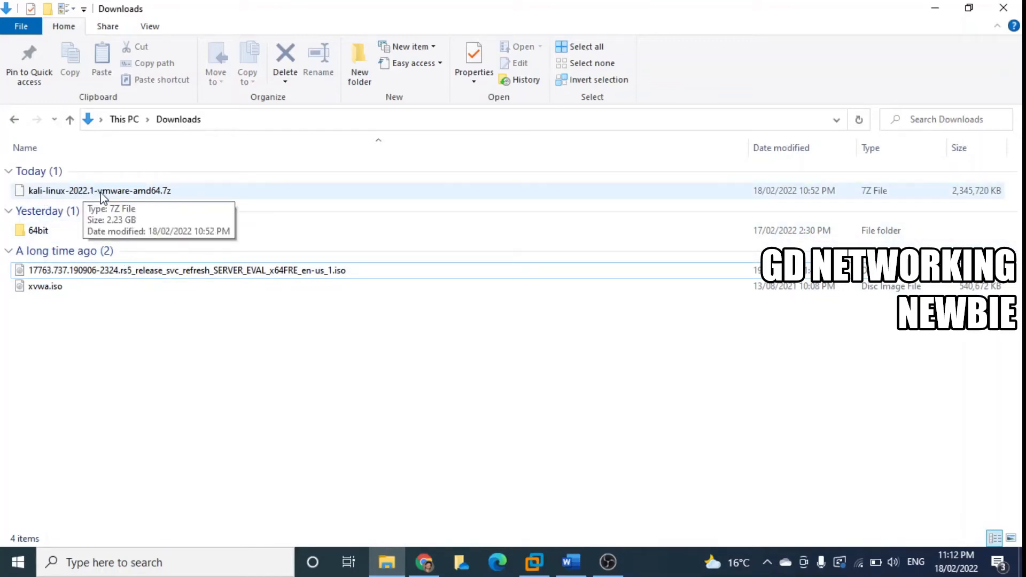
{"action": "left_click", "coordinate": [101, 190]}
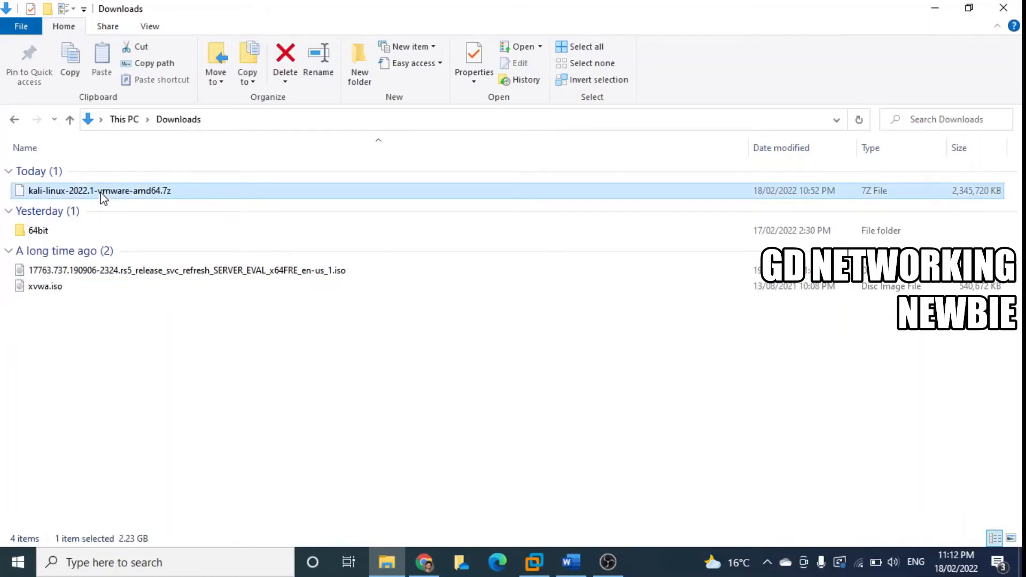
- Extract kali-linux-2022.1-vmware-amd64.7z here with 7-Zip into Downloads
{"action": "right_click", "coordinate": [100, 190]}
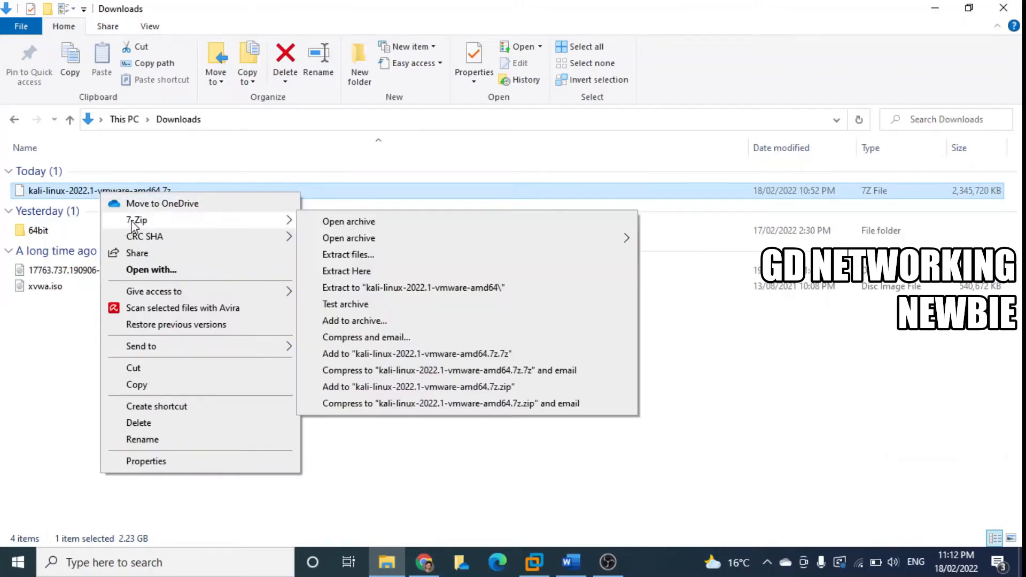
{"action": "mouse_move", "coordinate": [348, 221]}
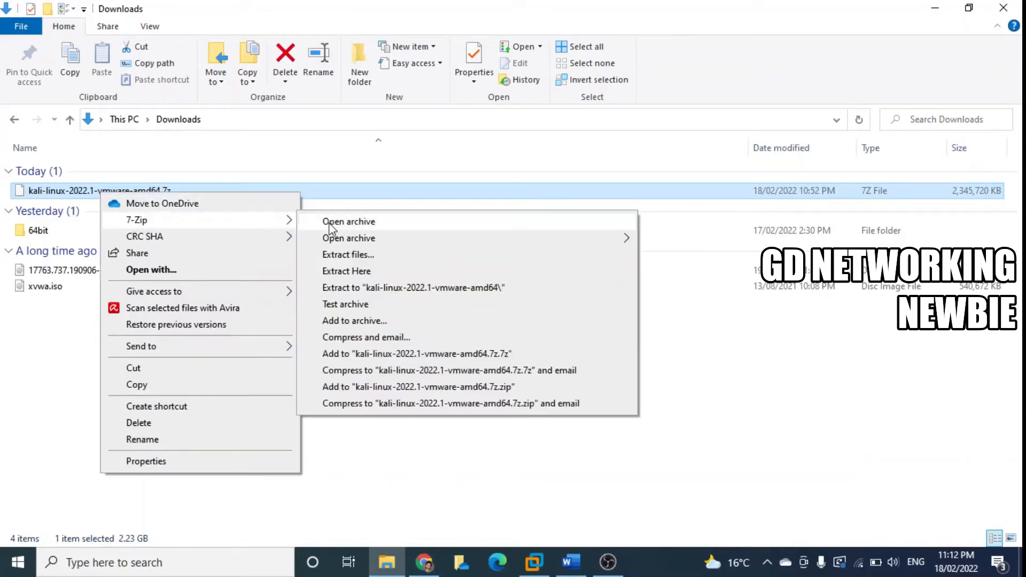
{"action": "mouse_move", "coordinate": [346, 270]}
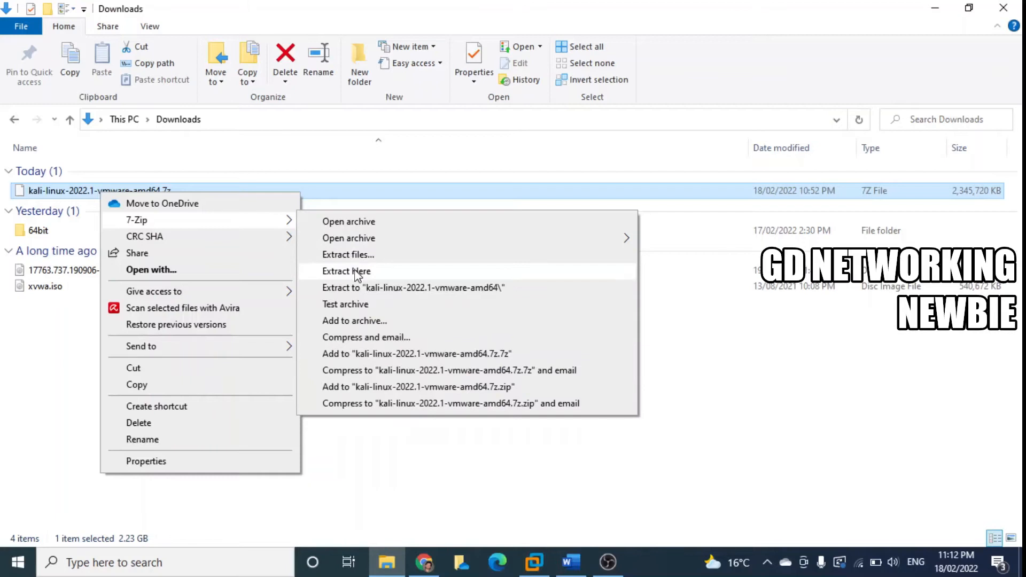
{"action": "left_click", "coordinate": [346, 270]}
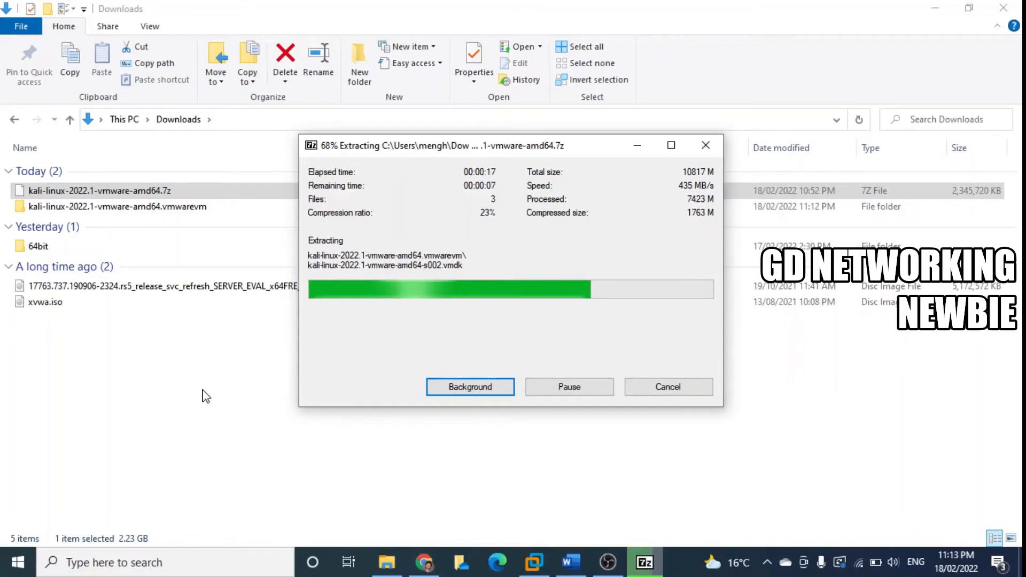
{"action": "mouse_move", "coordinate": [348, 450]}
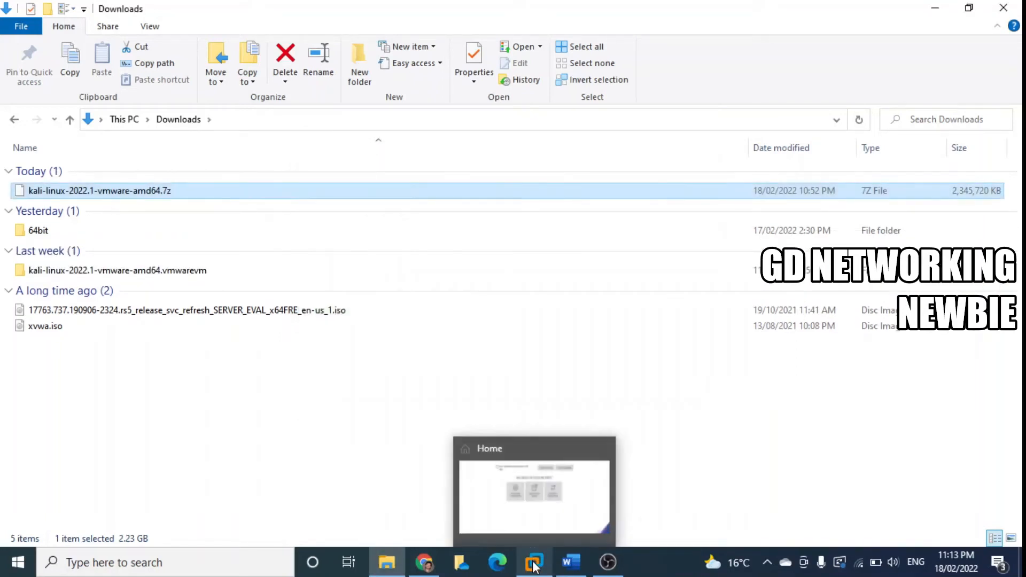
{"action": "mouse_move", "coordinate": [162, 270]}
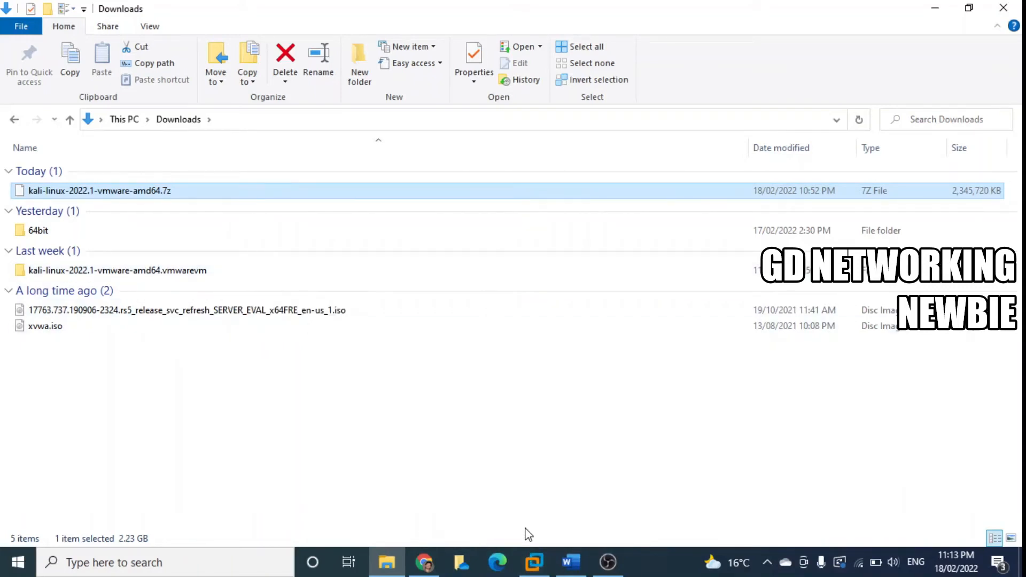
{"action": "mouse_move", "coordinate": [534, 563]}
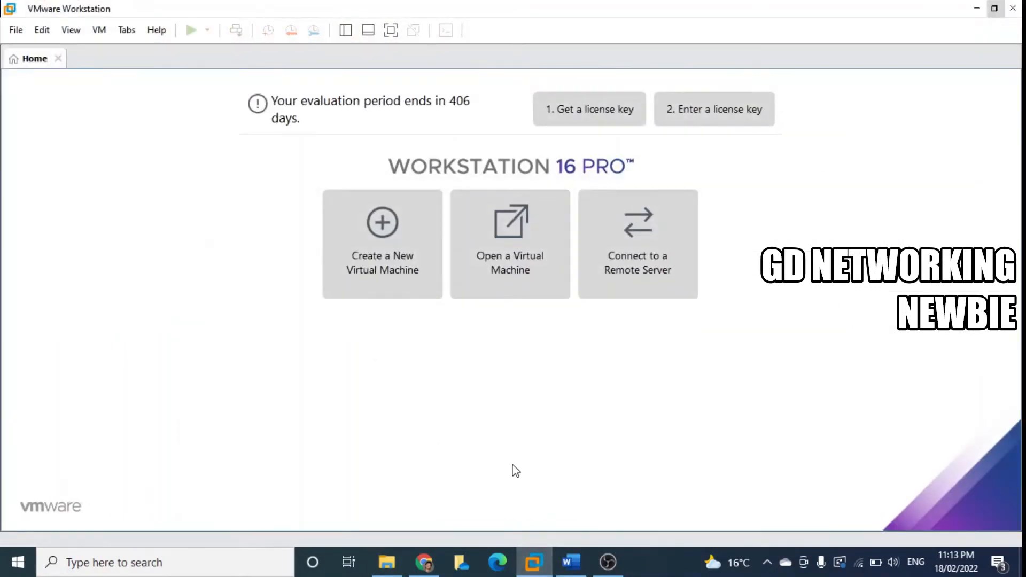
{"action": "mouse_move", "coordinate": [482, 364]}
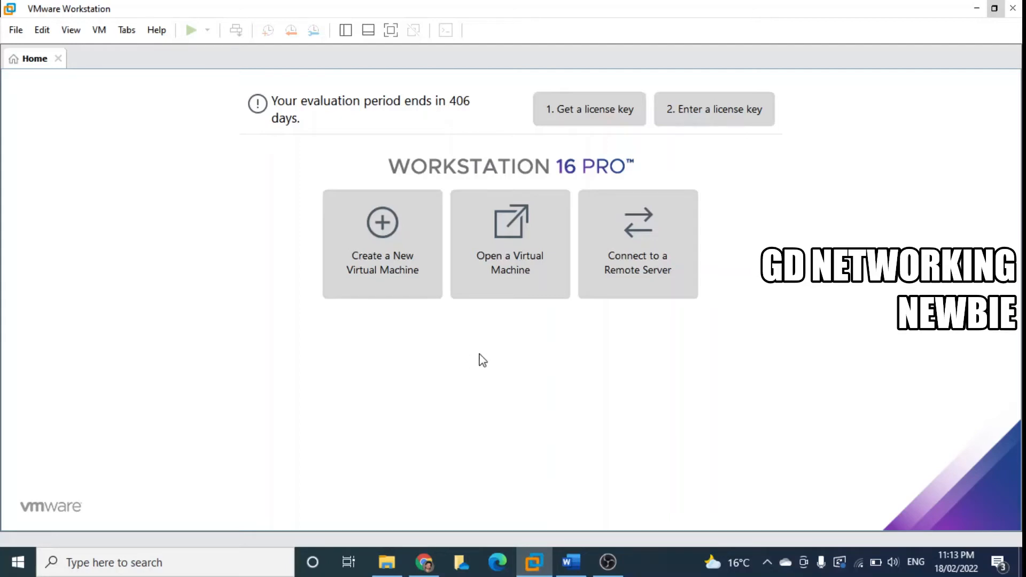
{"action": "mouse_move", "coordinate": [475, 372]}
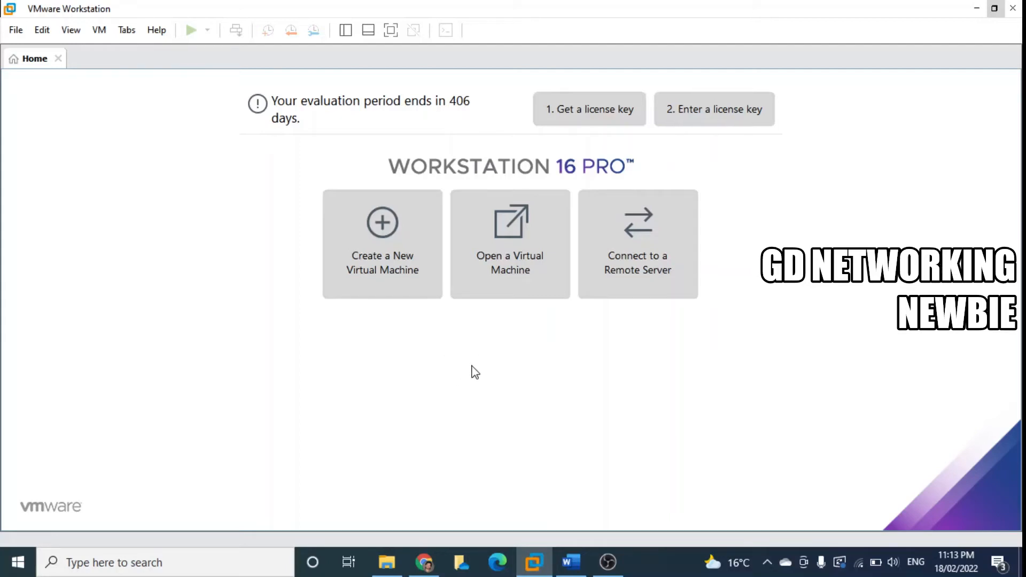
{"action": "mouse_move", "coordinate": [510, 275]}
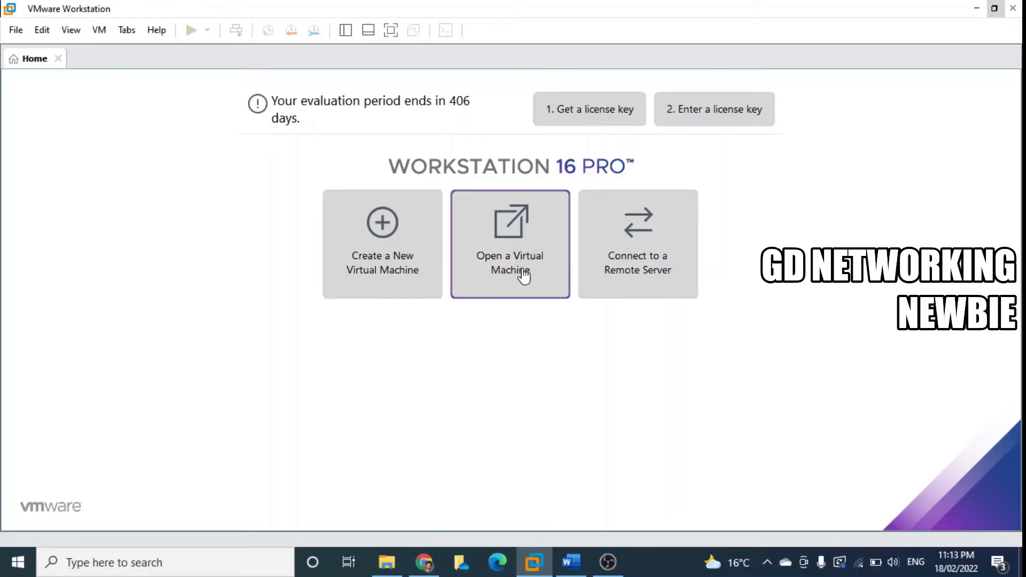
{"action": "mouse_move", "coordinate": [371, 282]}
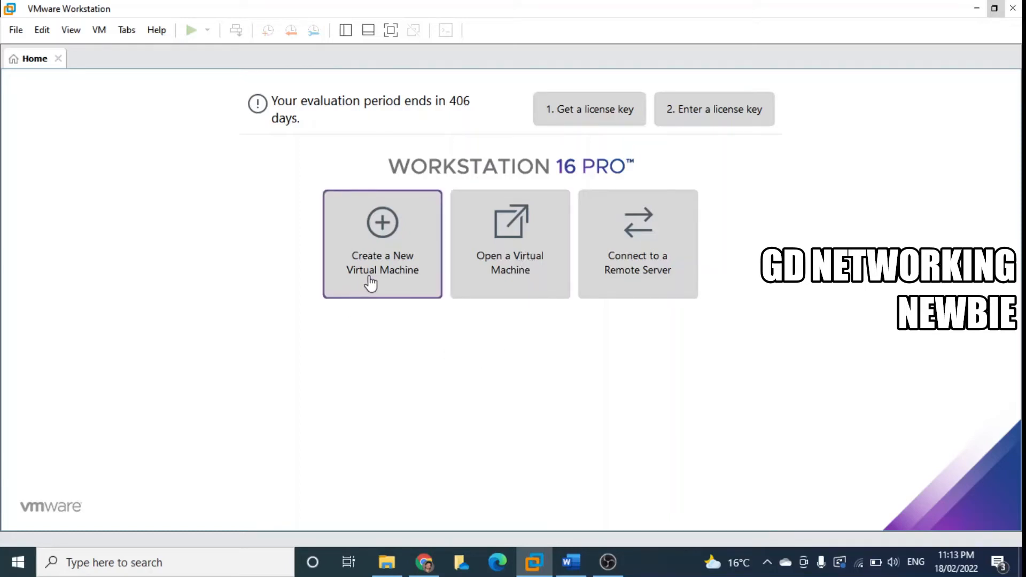
{"action": "mouse_move", "coordinate": [510, 270]}
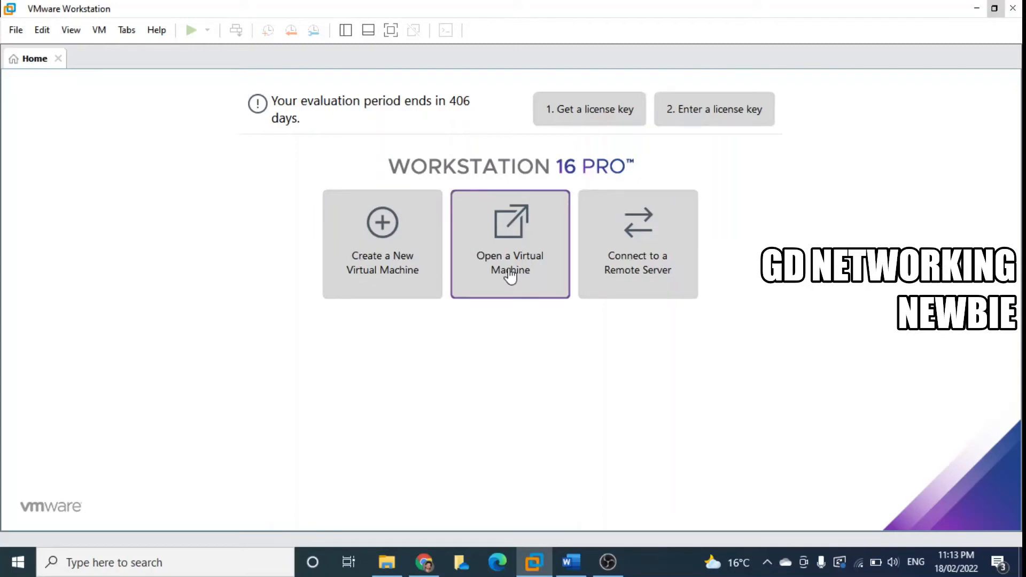
- Load kali-linux-2022.1-vmware-amd64.vmx from the extracted .vmwarevm folder in Downloads
{"action": "left_click", "coordinate": [510, 244]}
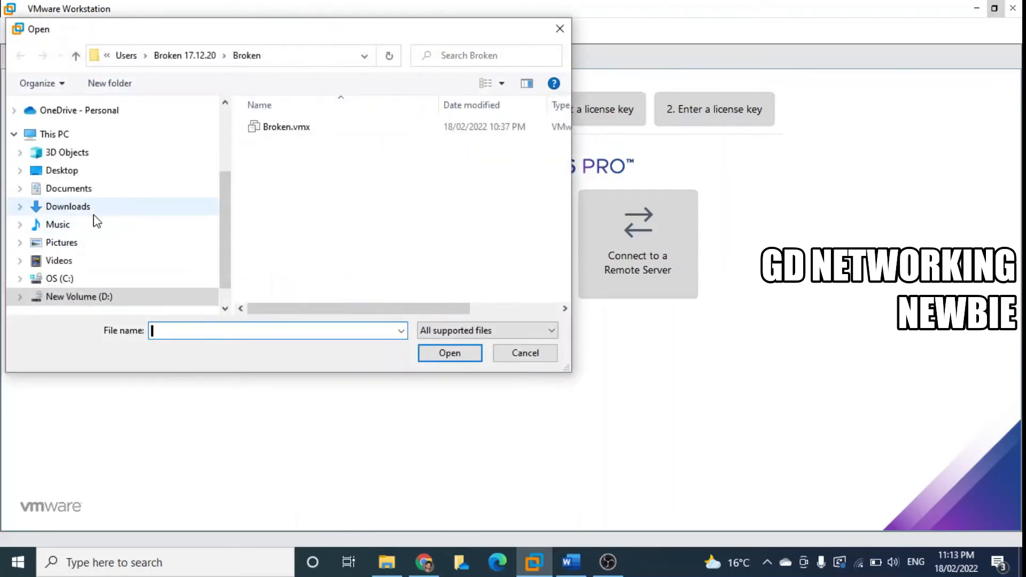
{"action": "mouse_move", "coordinate": [82, 216]}
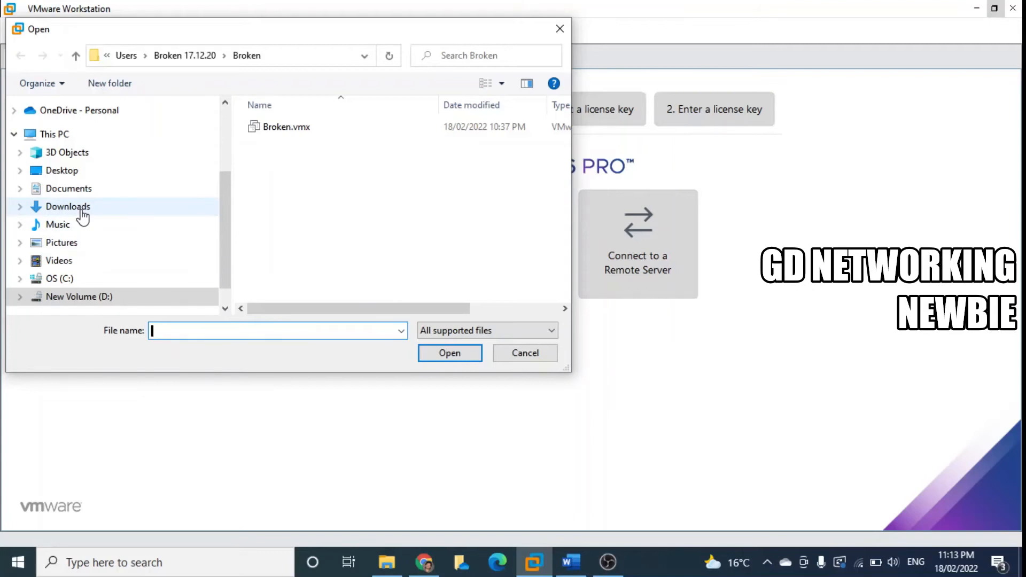
{"action": "left_click", "coordinate": [67, 206]}
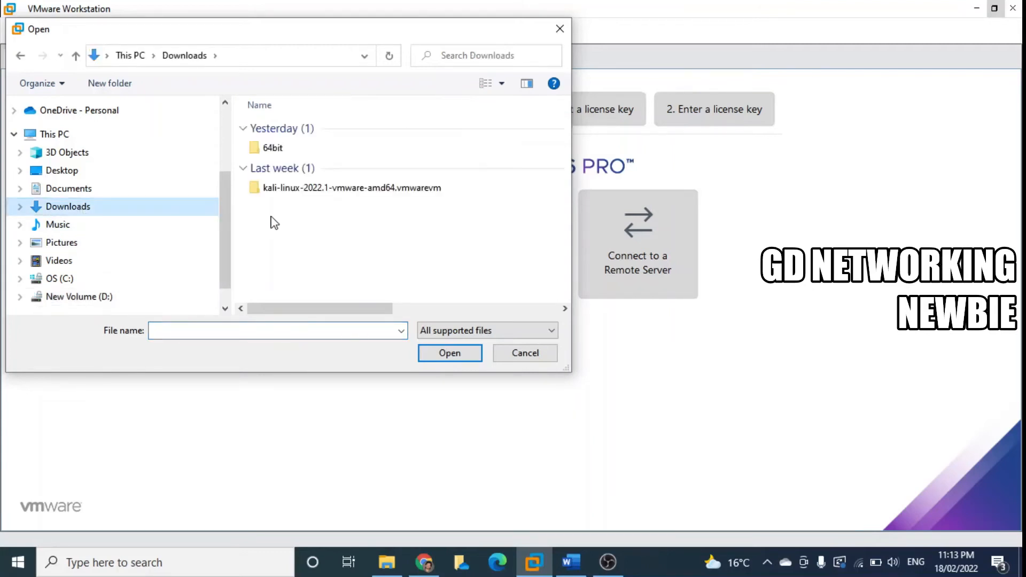
{"action": "mouse_move", "coordinate": [327, 231]}
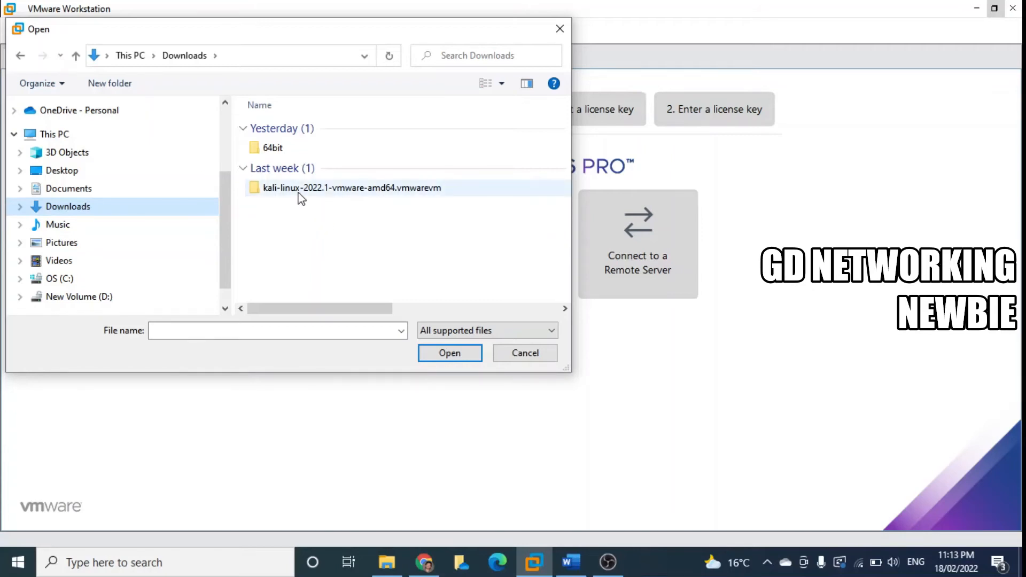
{"action": "double_click", "coordinate": [351, 189]}
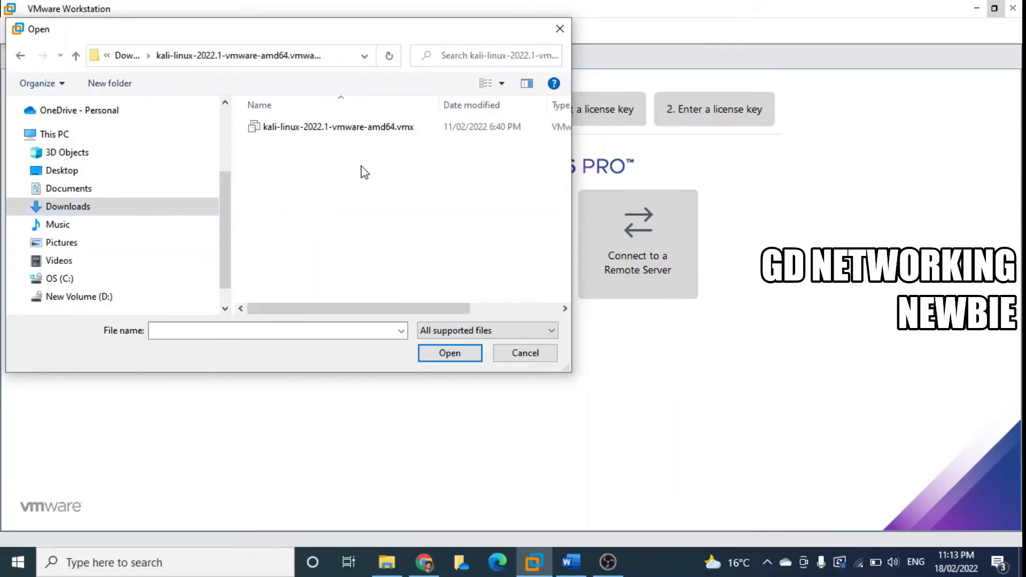
{"action": "left_click", "coordinate": [337, 127]}
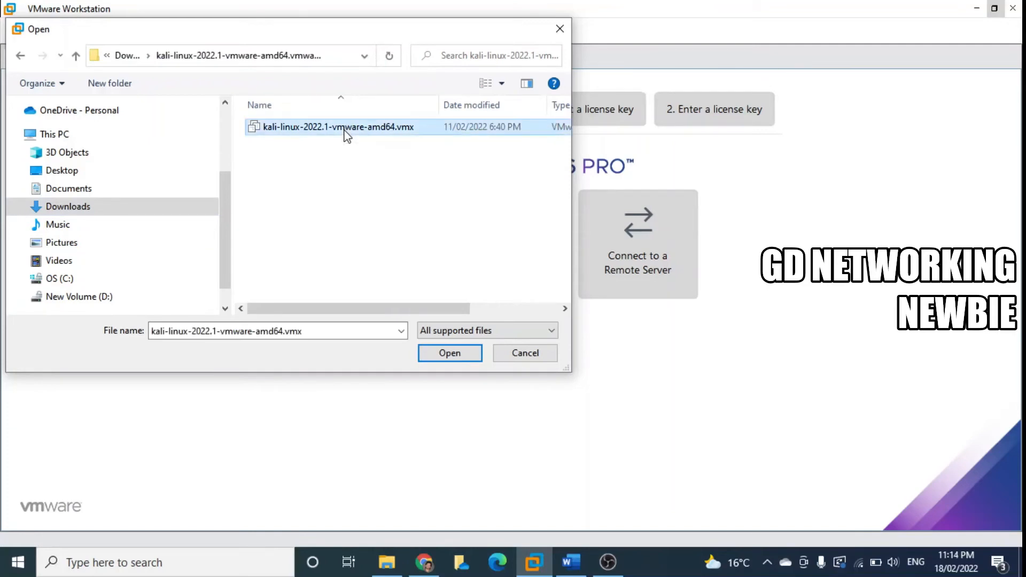
{"action": "mouse_move", "coordinate": [440, 269]}
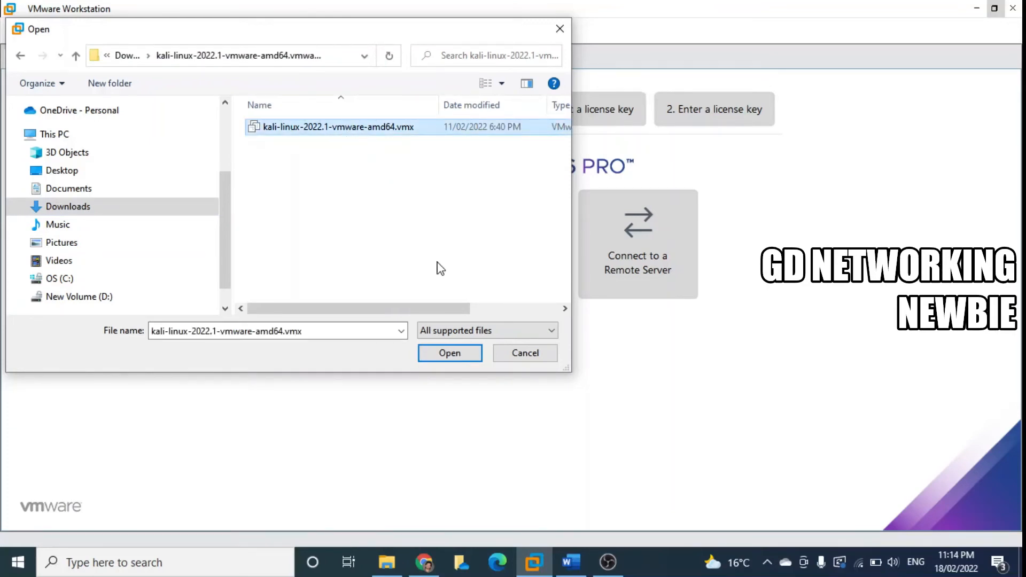
{"action": "mouse_move", "coordinate": [450, 353]}
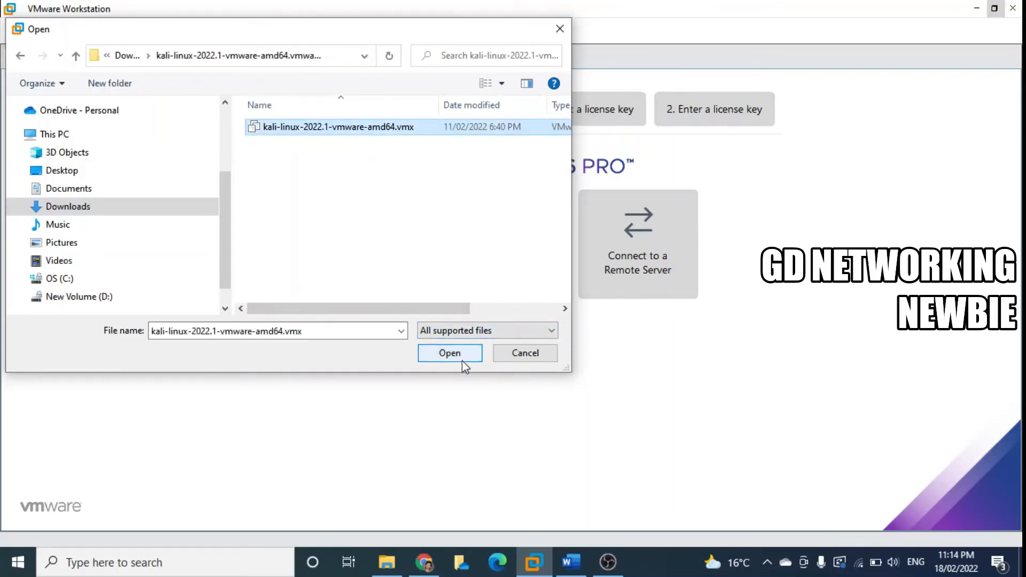
{"action": "left_click", "coordinate": [450, 353]}
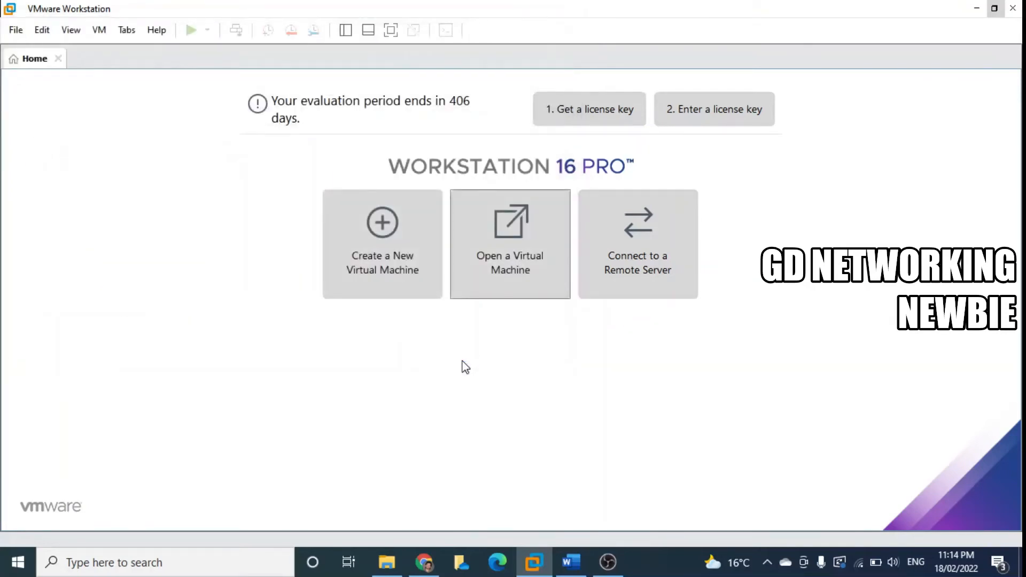
- Review the kali-linux-2022.1-vmware-amd64 tab's devices: 2 GB memory, 4 processors, NAT, powered off
{"action": "left_click", "coordinate": [510, 256]}
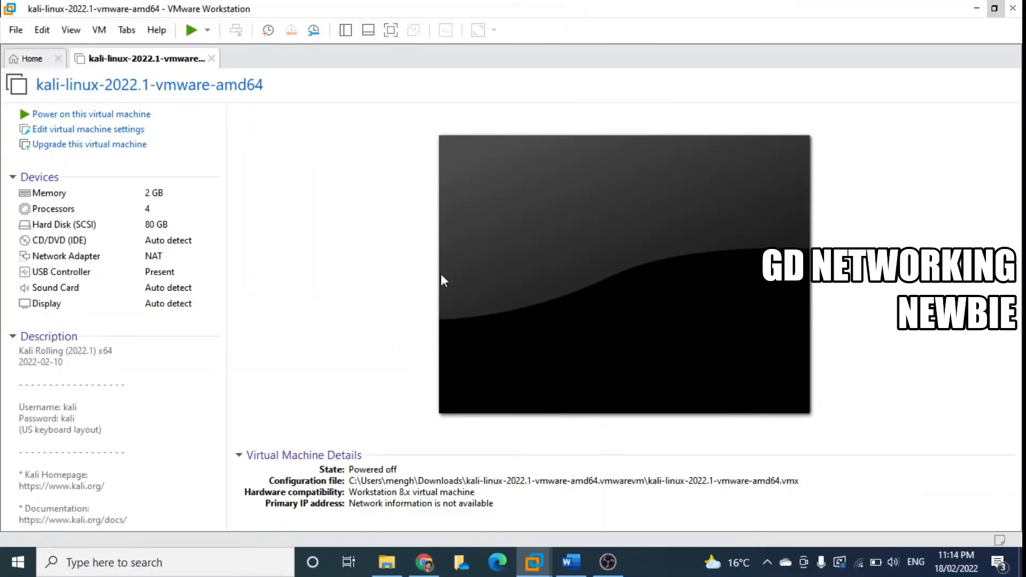
{"action": "mouse_move", "coordinate": [454, 280]}
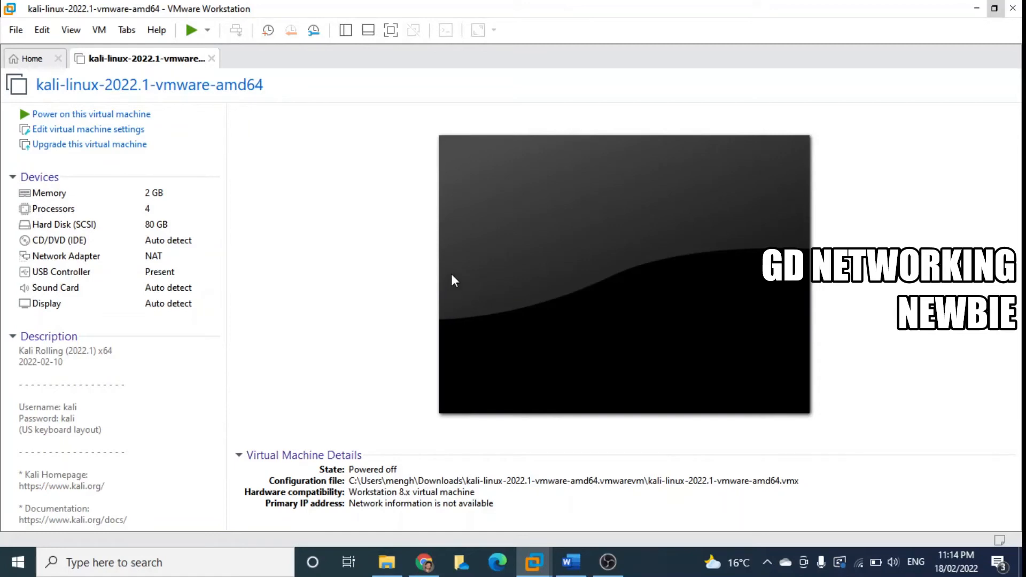
{"action": "mouse_move", "coordinate": [462, 276]}
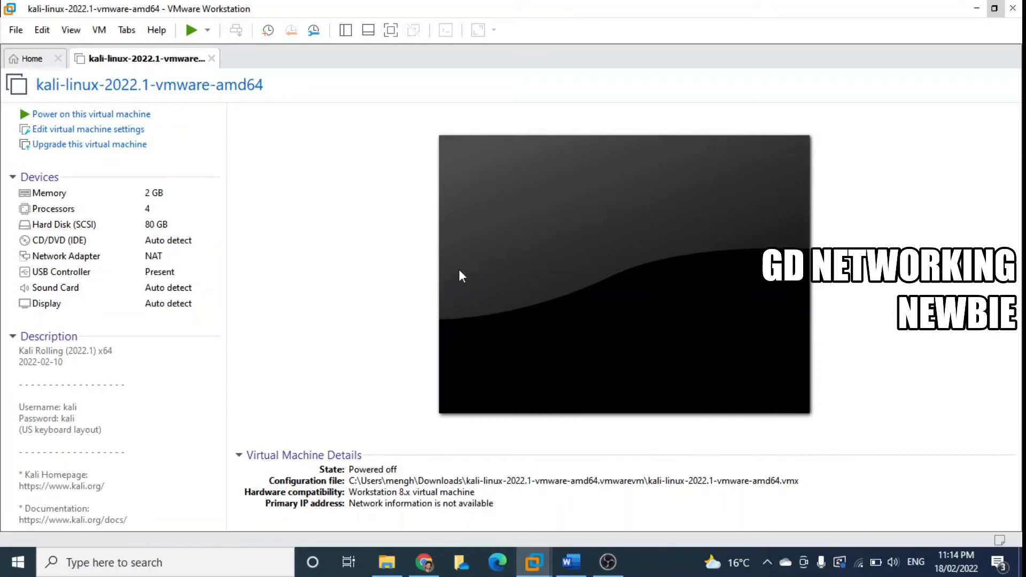
{"action": "mouse_move", "coordinate": [471, 288]}
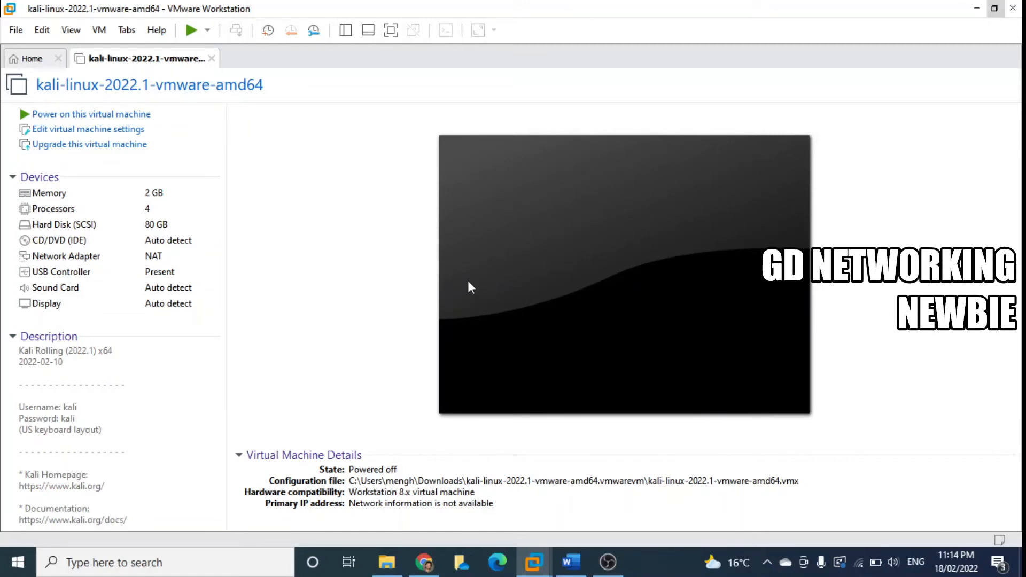
{"action": "mouse_move", "coordinate": [427, 282]}
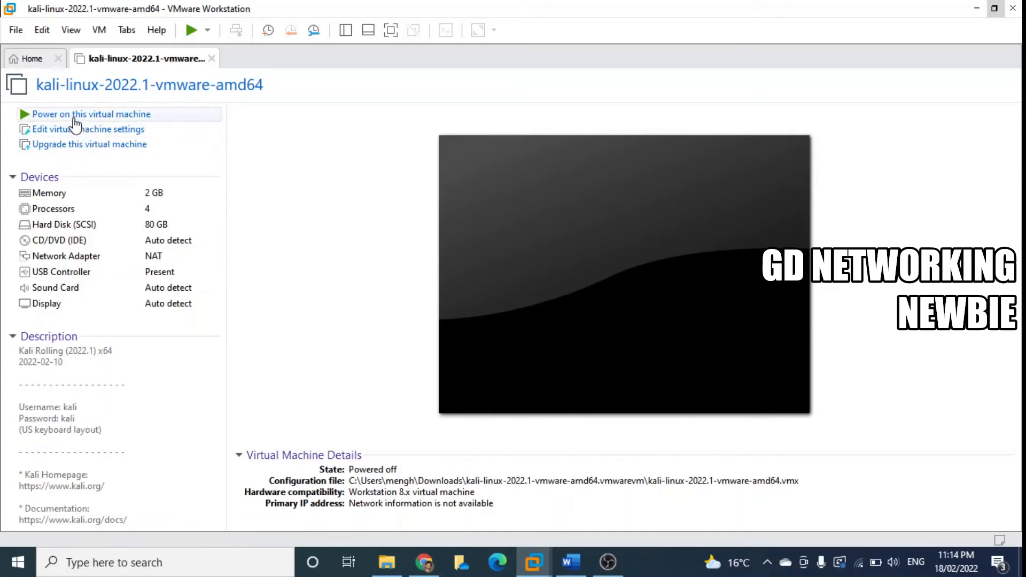
{"action": "mouse_move", "coordinate": [43, 148]}
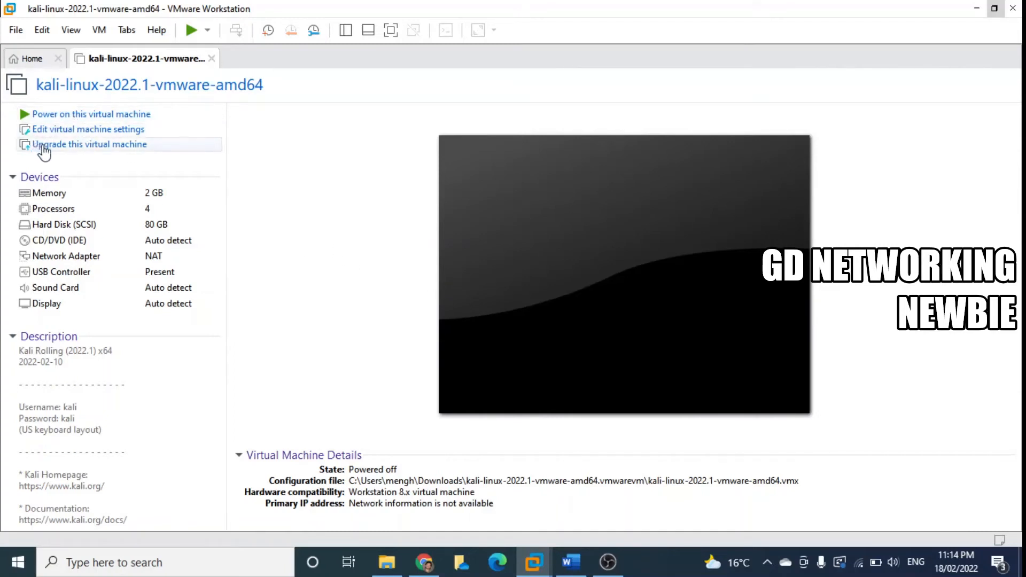
{"action": "mouse_move", "coordinate": [71, 130]}
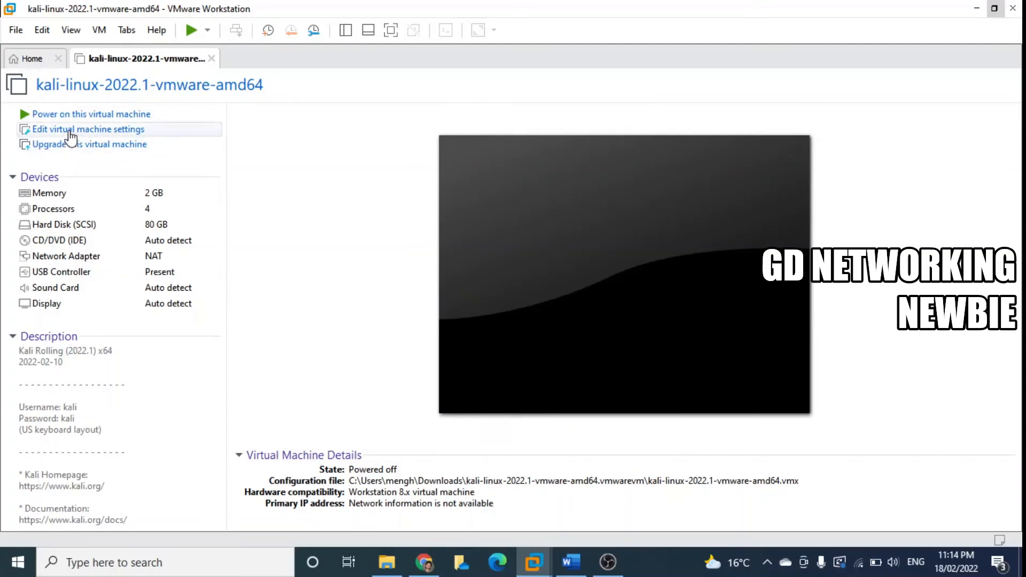
- Check in the VM settings that the Network Adapter is connected via NAT
{"action": "left_click", "coordinate": [87, 129]}
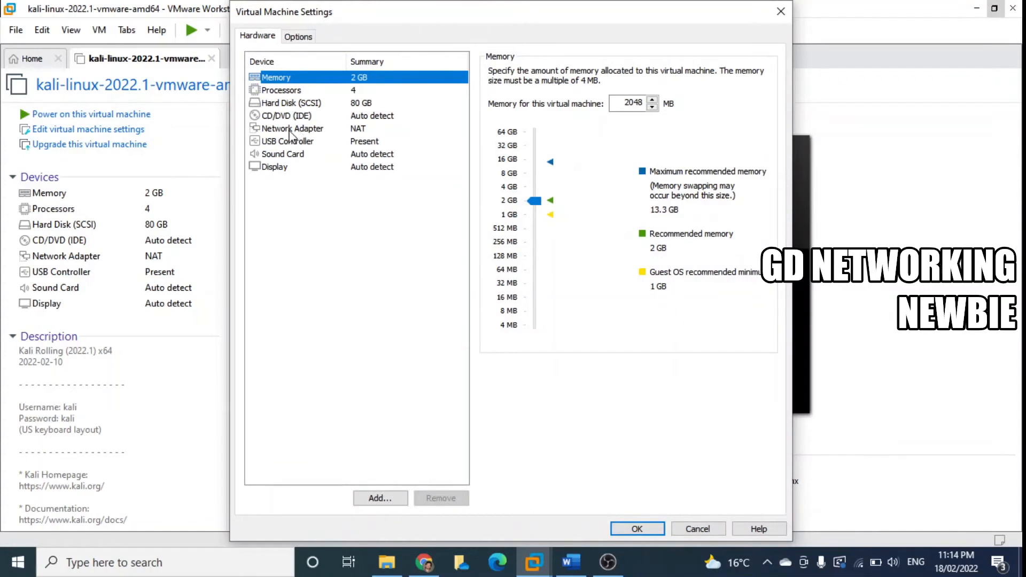
{"action": "left_click", "coordinate": [292, 127]}
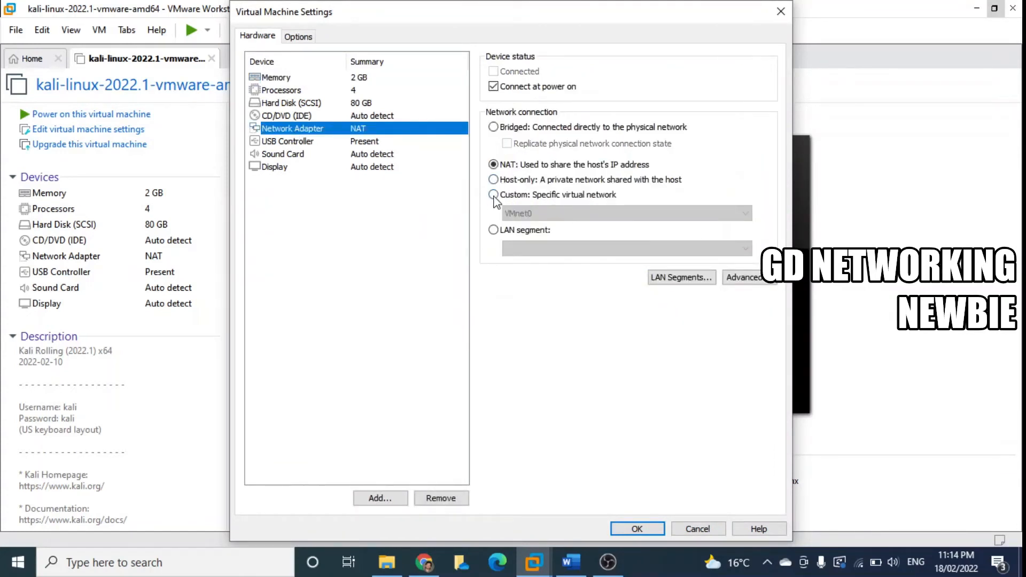
{"action": "mouse_move", "coordinate": [497, 174]}
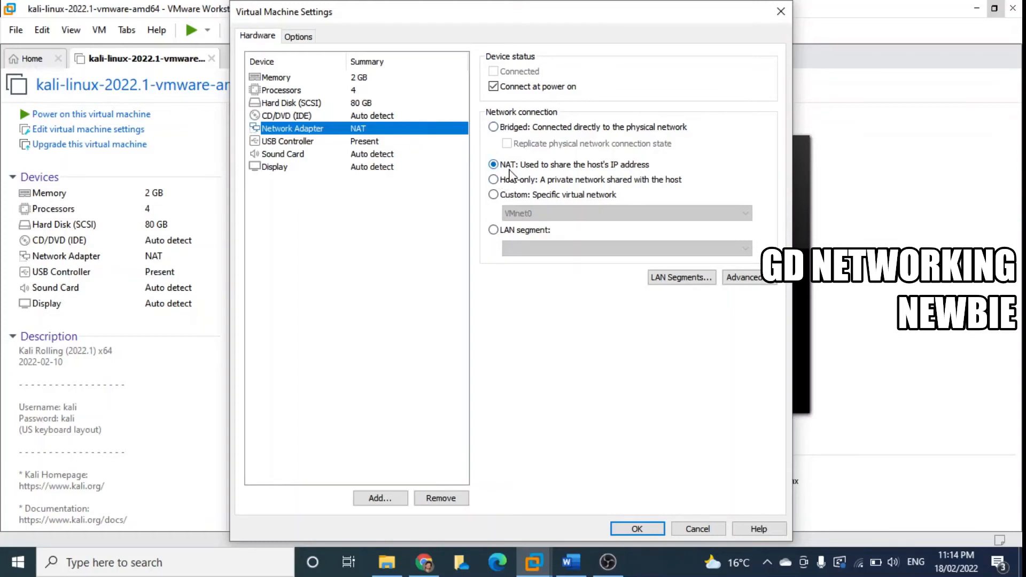
{"action": "mouse_move", "coordinate": [612, 537]}
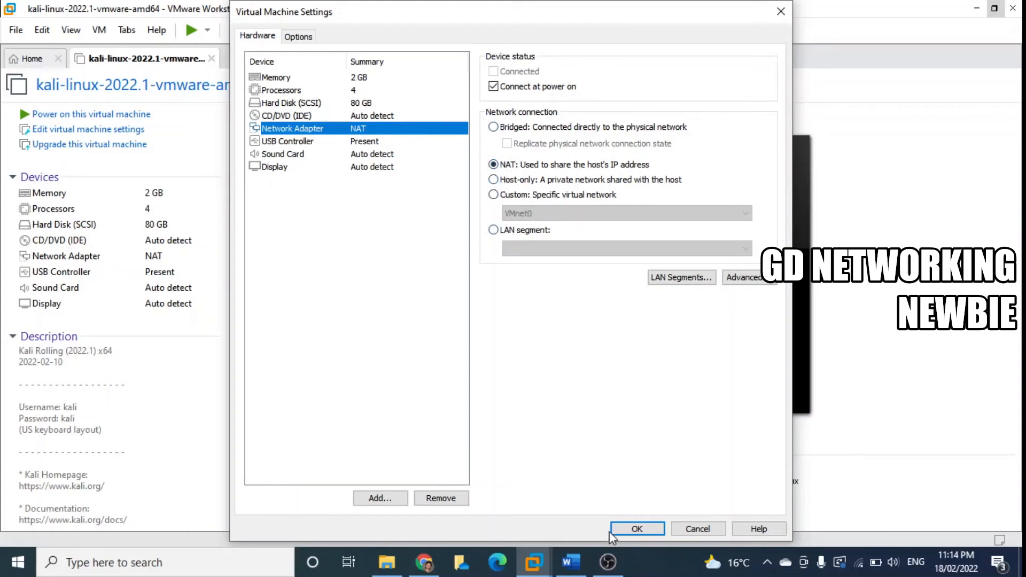
- Accept the settings and power on the Kali VM, answering that it was copied
{"action": "left_click", "coordinate": [636, 529]}
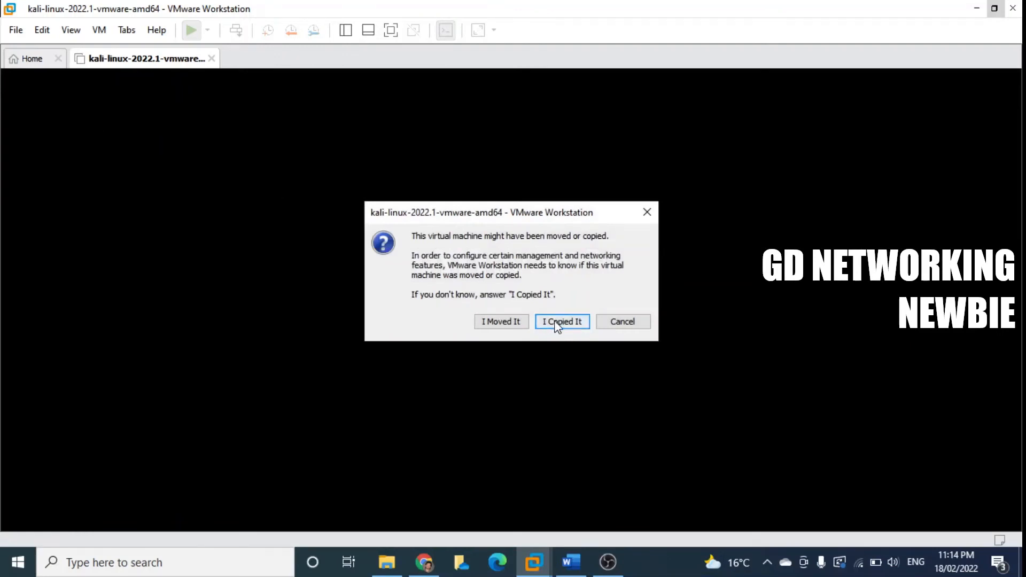
{"action": "left_click", "coordinate": [561, 322]}
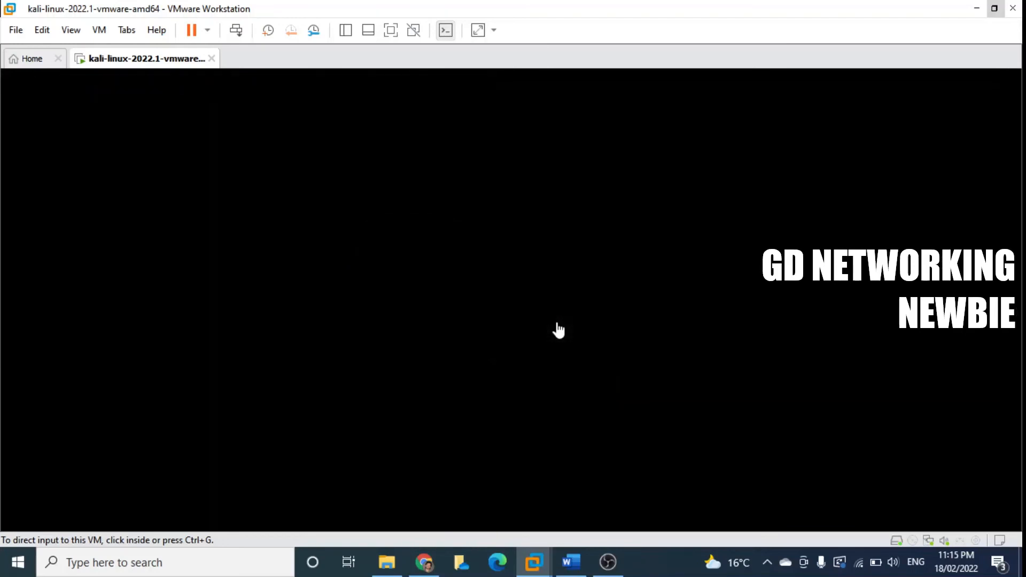
{"action": "mouse_move", "coordinate": [514, 306]}
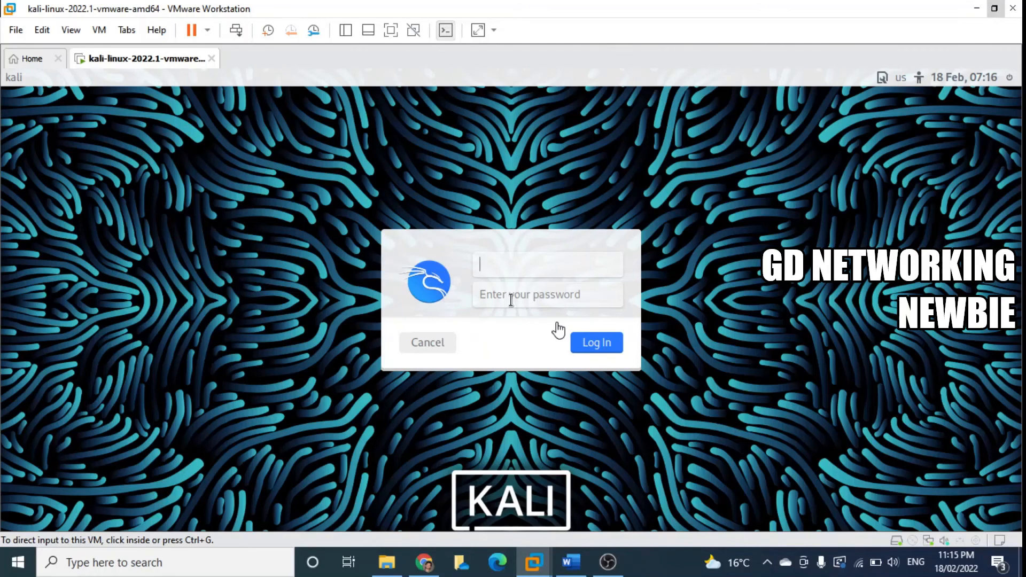
{"action": "mouse_move", "coordinate": [533, 270]}
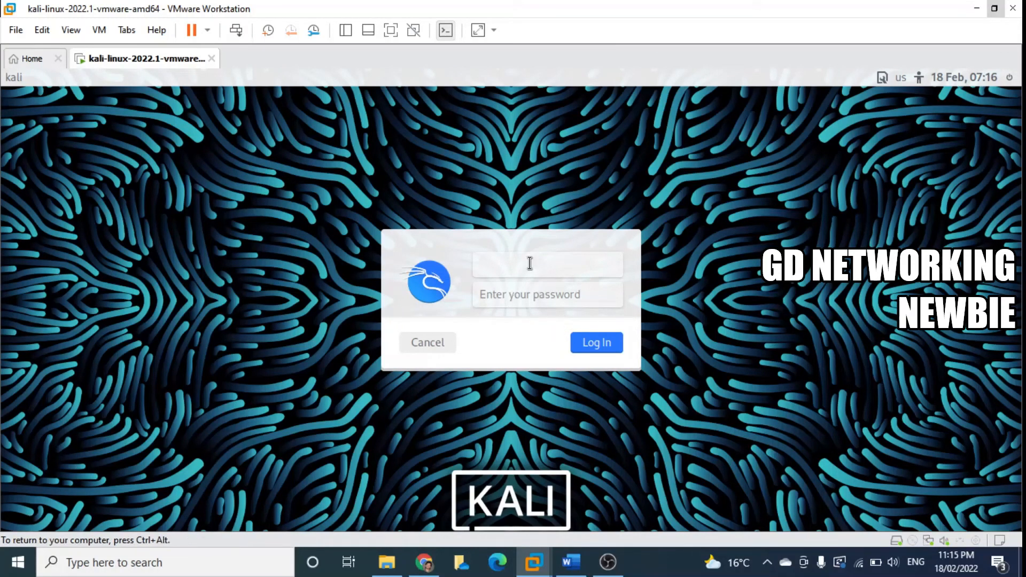
- Log in as user 'kali' with its password on the Kali login screen
{"action": "left_click", "coordinate": [548, 263]}
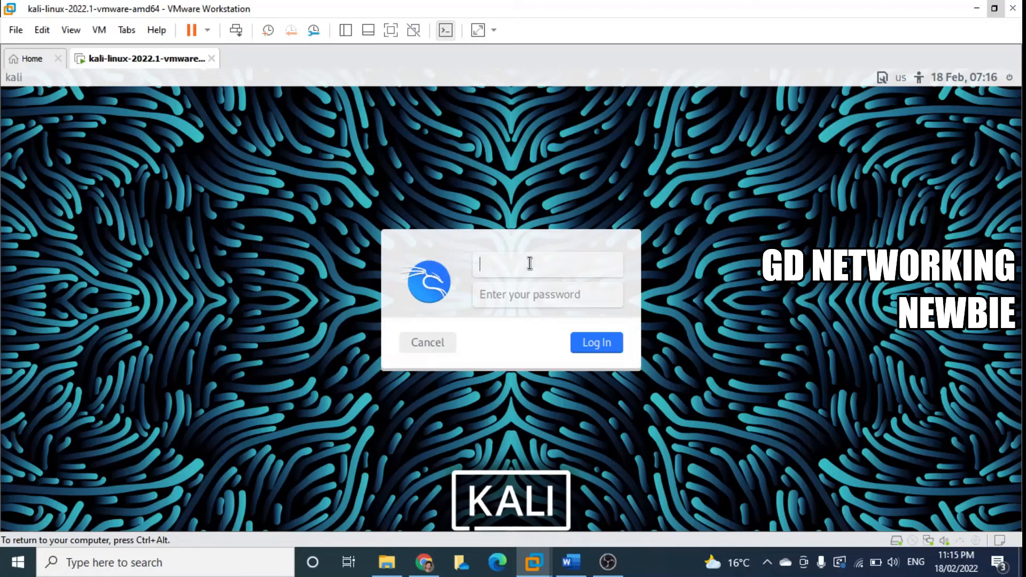
{"action": "type", "text": "kali"}
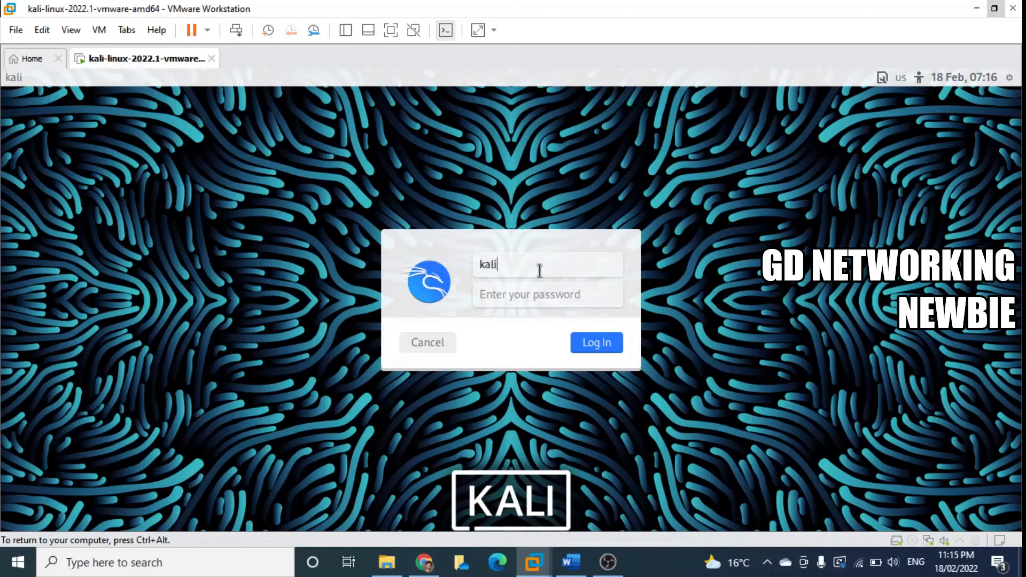
{"action": "left_click", "coordinate": [547, 294]}
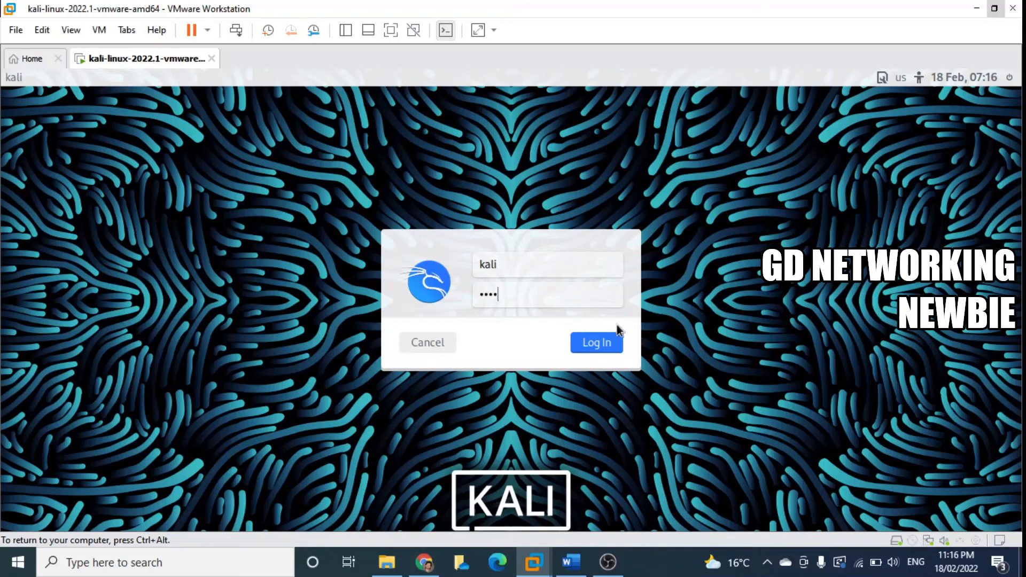
{"action": "left_click", "coordinate": [595, 342]}
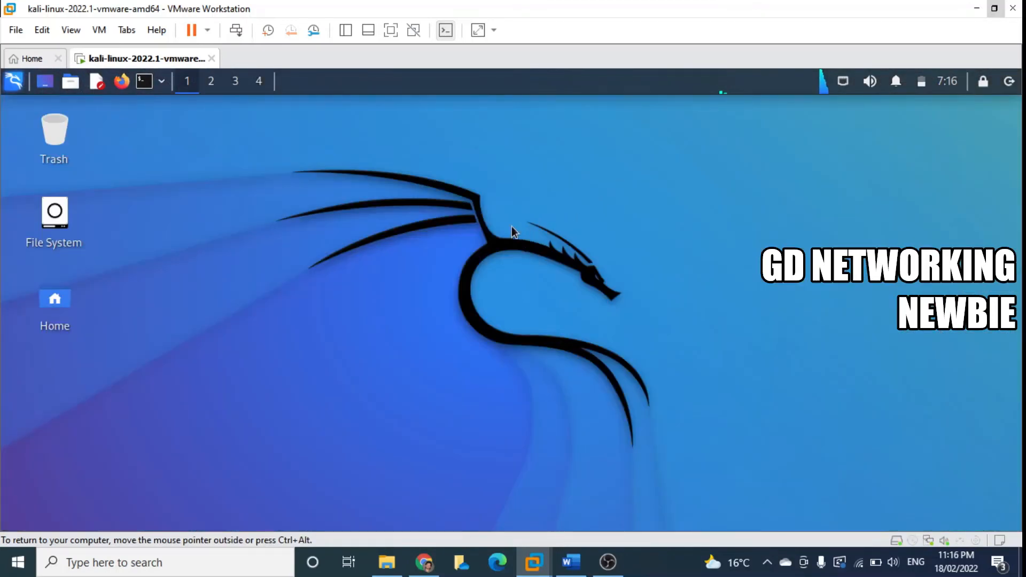
{"action": "mouse_move", "coordinate": [224, 331]}
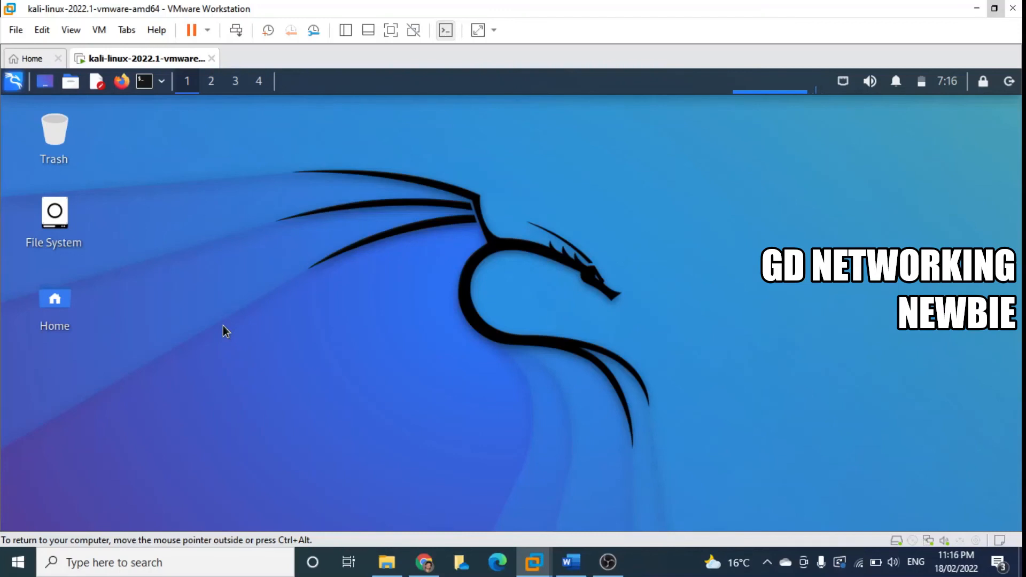
{"action": "mouse_move", "coordinate": [144, 151]}
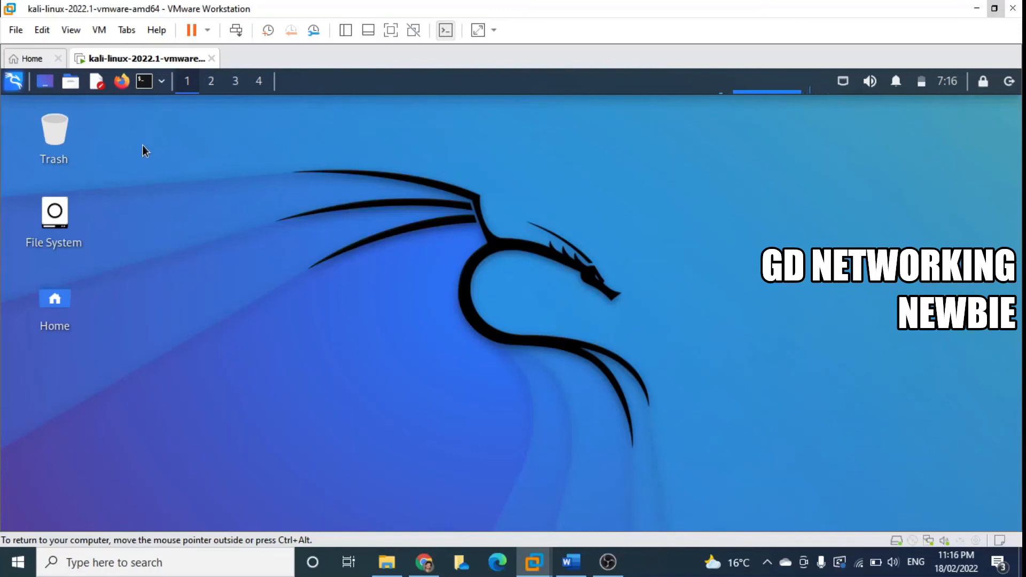
{"action": "mouse_move", "coordinate": [142, 82]}
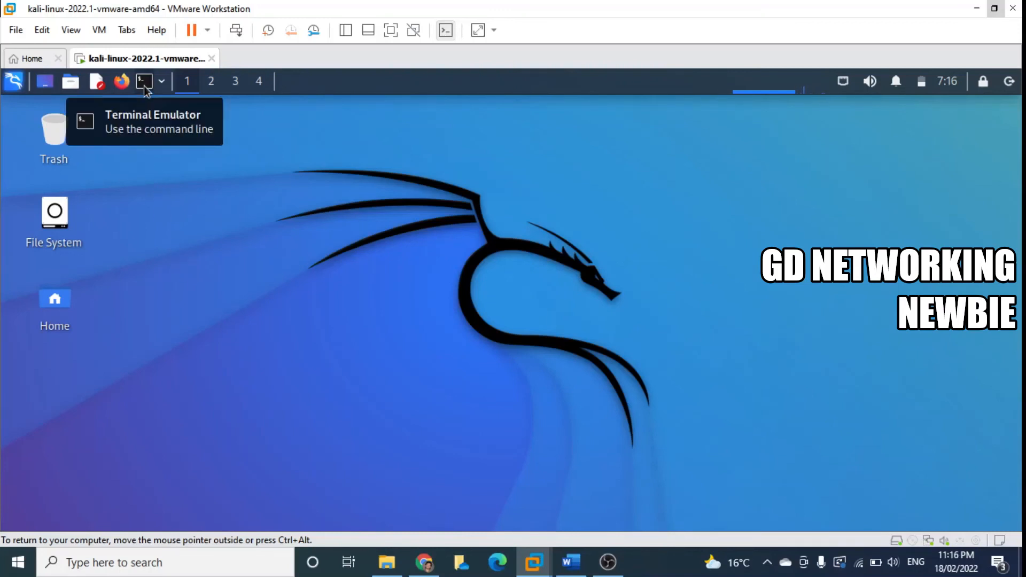
{"action": "mouse_move", "coordinate": [144, 88]}
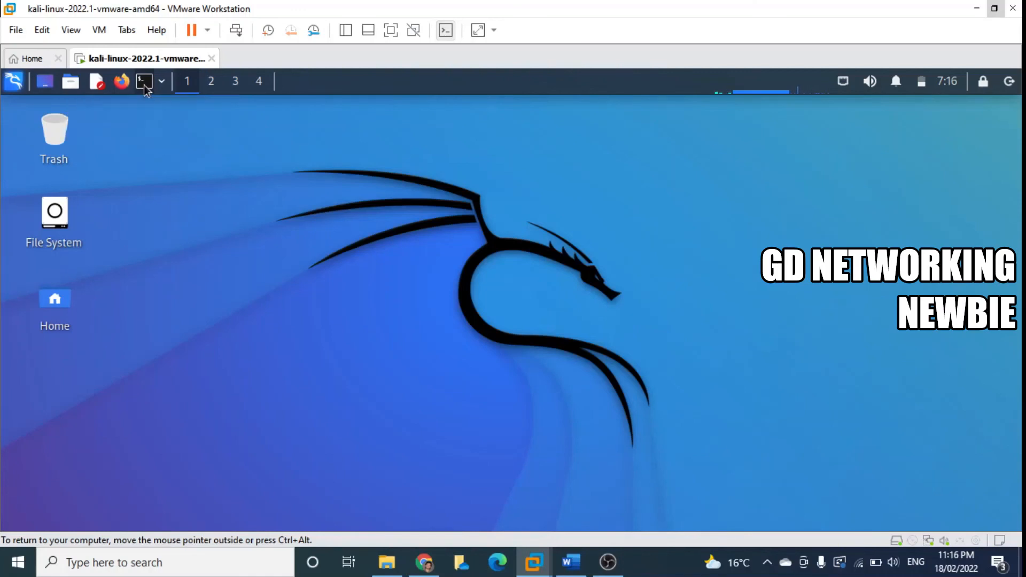
- Run ifconfig in a terminal, highlight the eth0 address 192.168.197.138, then close the terminal
{"action": "left_click", "coordinate": [143, 81]}
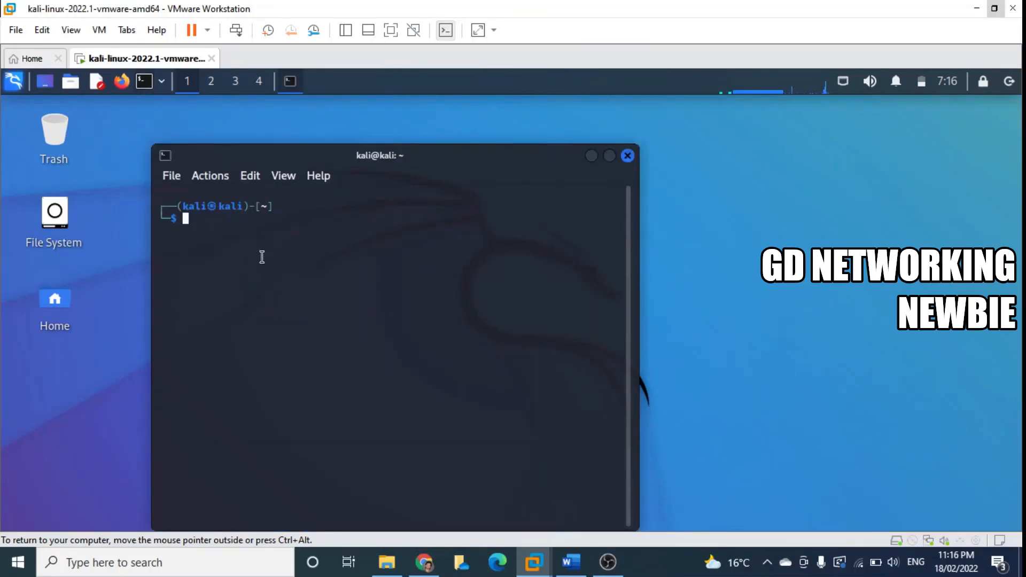
{"action": "mouse_move", "coordinate": [259, 249]}
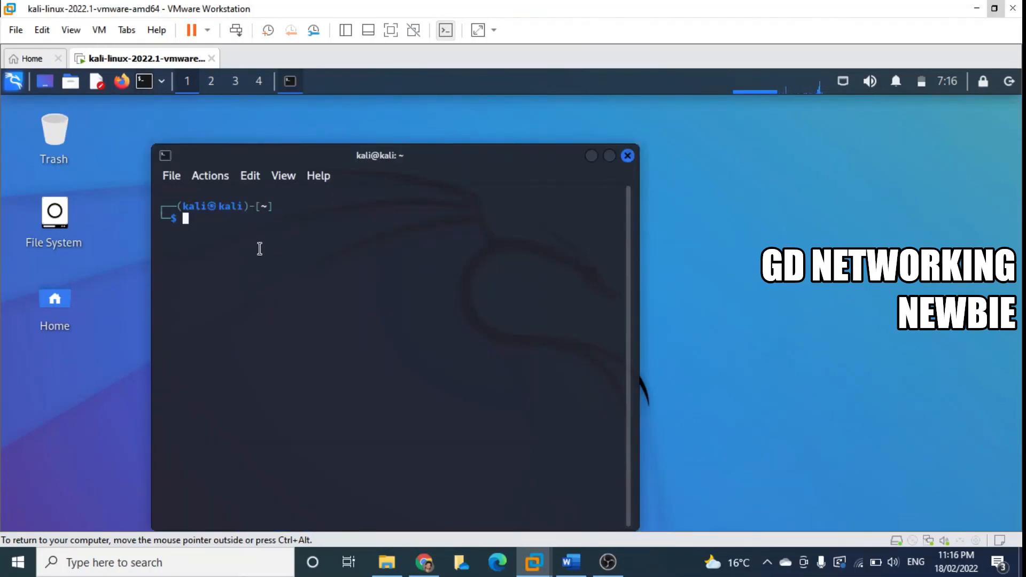
{"action": "type", "text": "ifconfig"}
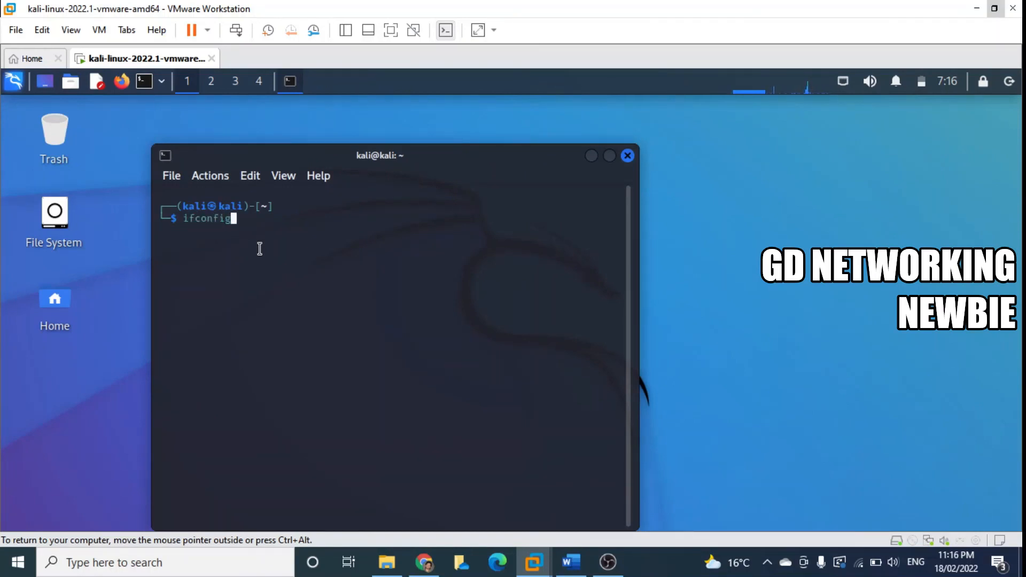
{"action": "key", "text": "Return"}
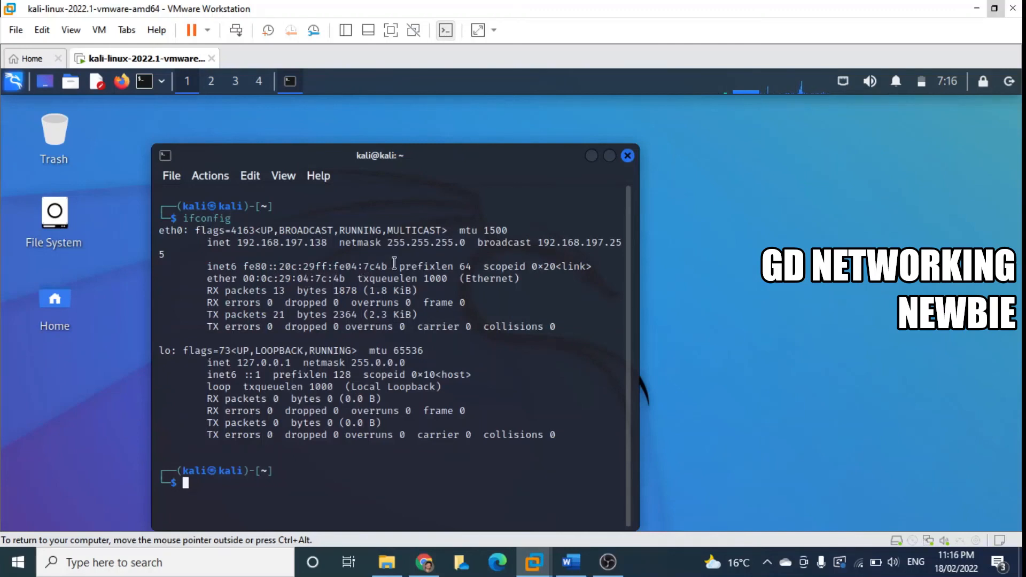
{"action": "mouse_move", "coordinate": [327, 247]}
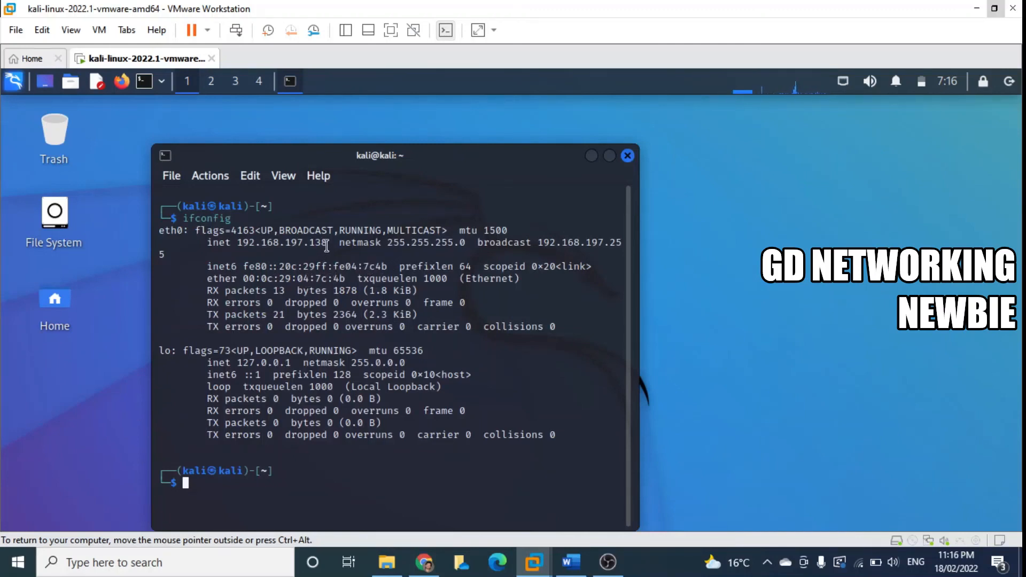
{"action": "double_click", "coordinate": [281, 243]}
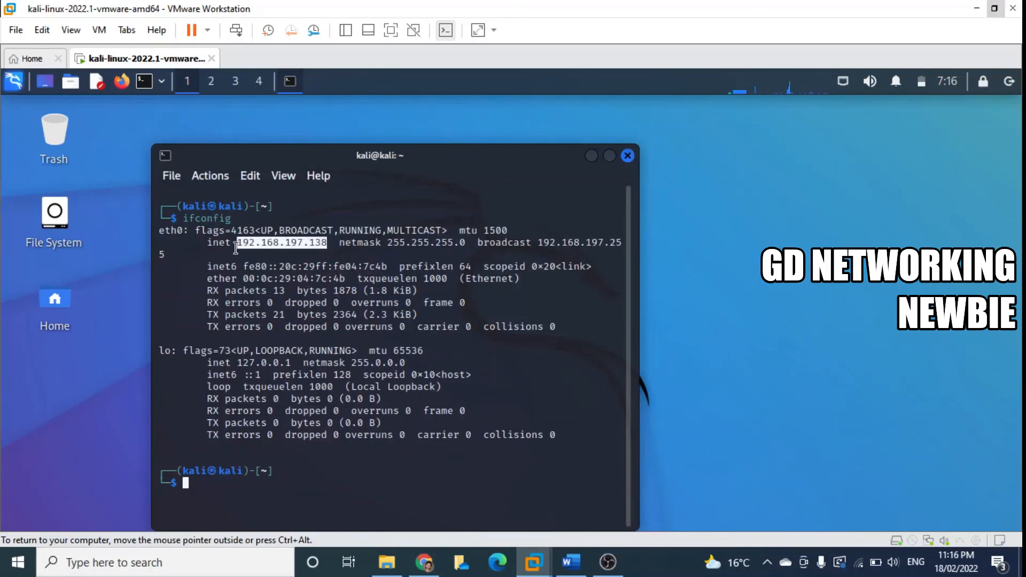
{"action": "mouse_move", "coordinate": [598, 171]}
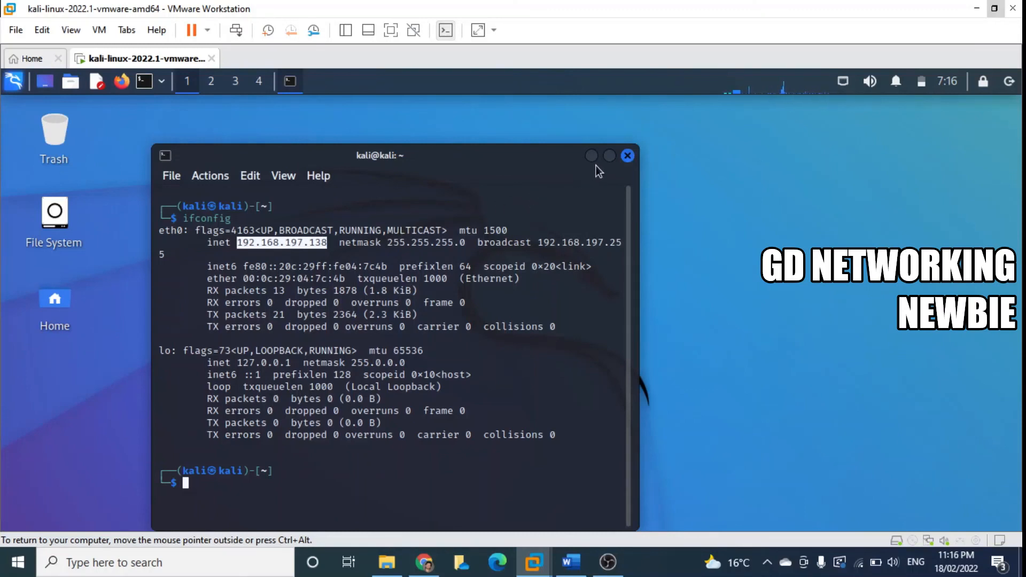
{"action": "left_click", "coordinate": [627, 156]}
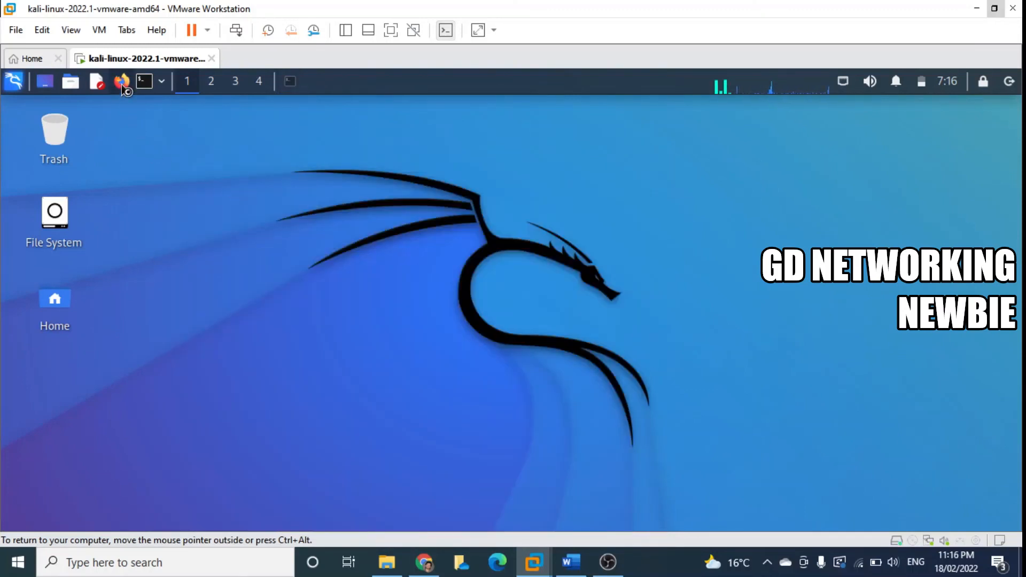
{"action": "mouse_move", "coordinate": [226, 227]}
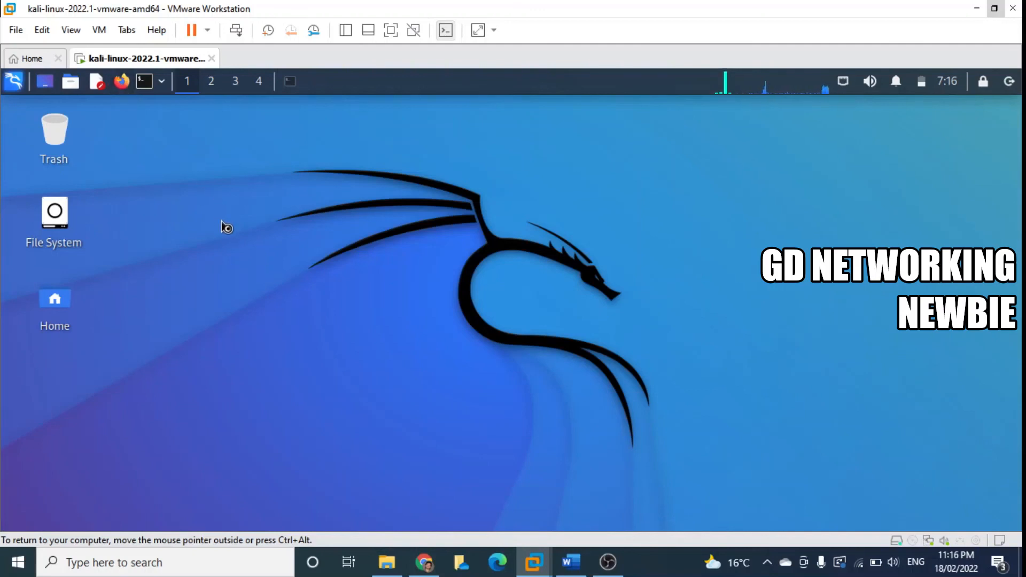
{"action": "mouse_move", "coordinate": [299, 240]}
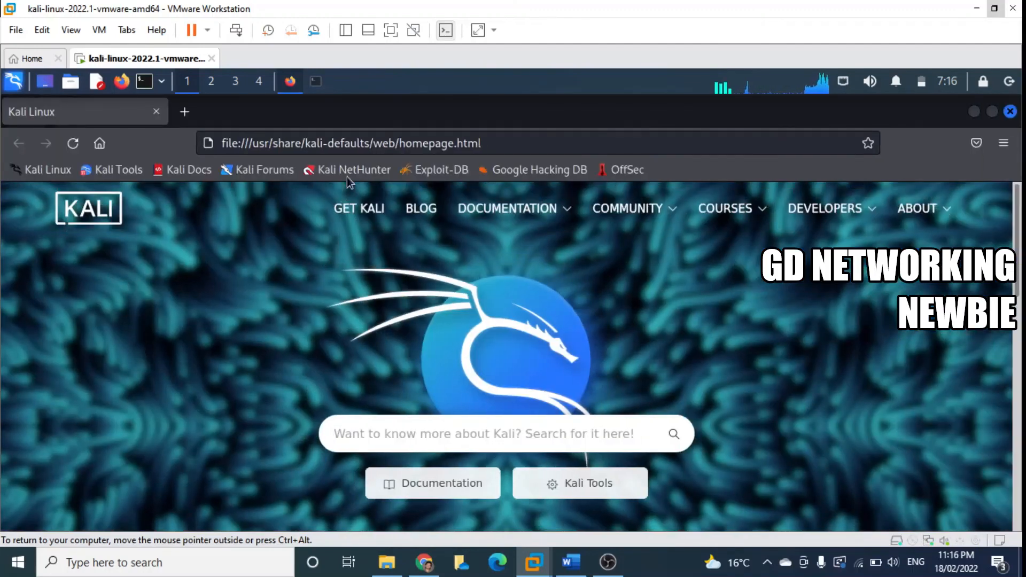
- Navigate Firefox to youtube.com via the address-bar suggestion
{"action": "left_click", "coordinate": [351, 143]}
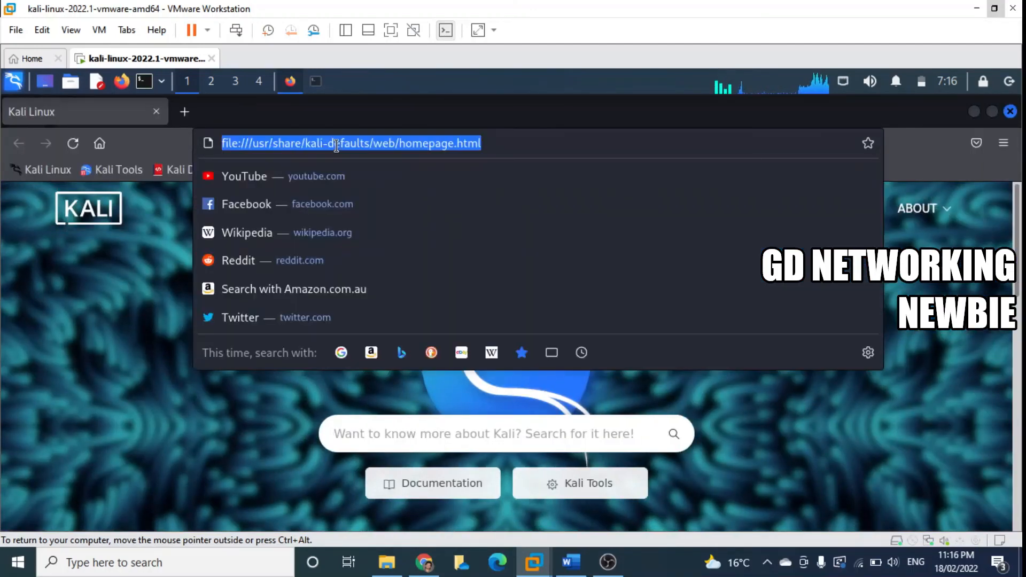
{"action": "mouse_move", "coordinate": [325, 176]}
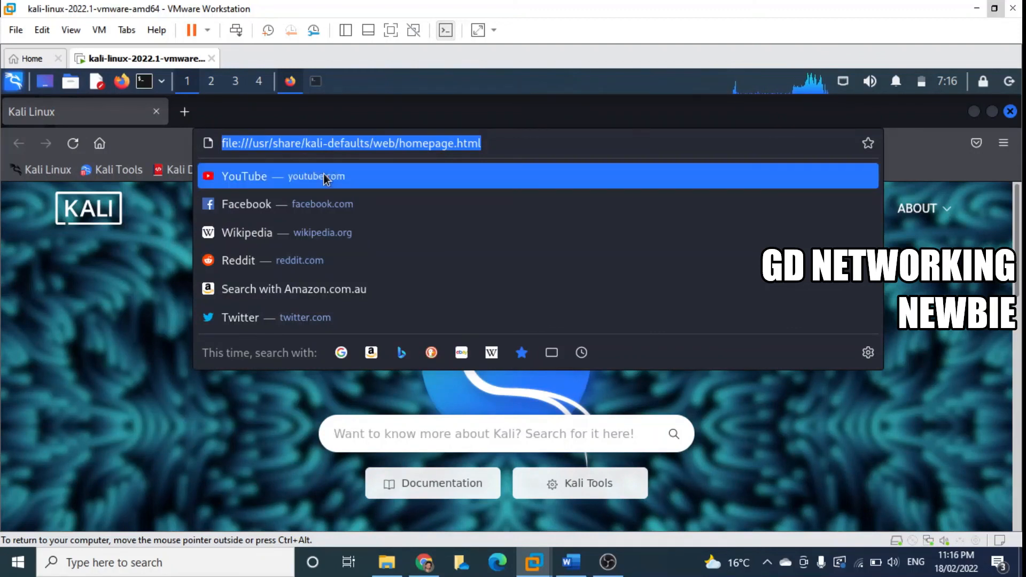
{"action": "left_click", "coordinate": [315, 176]}
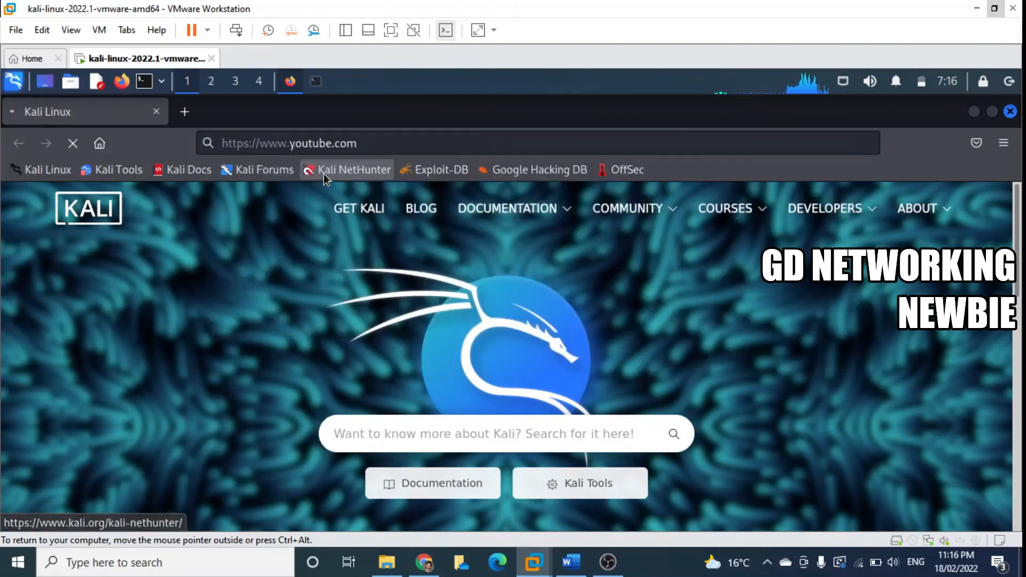
{"action": "mouse_move", "coordinate": [328, 244]}
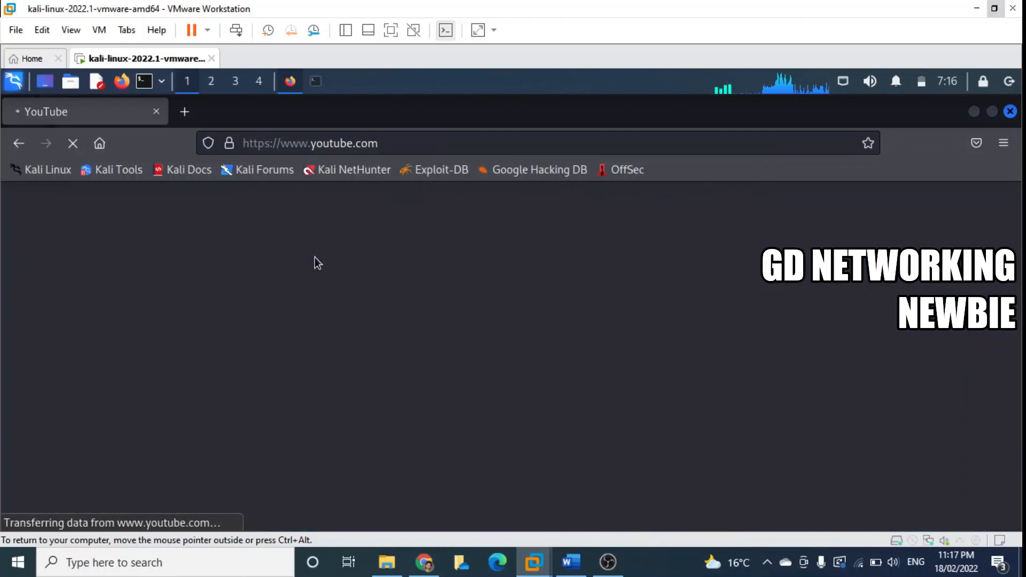
{"action": "mouse_move", "coordinate": [359, 291]}
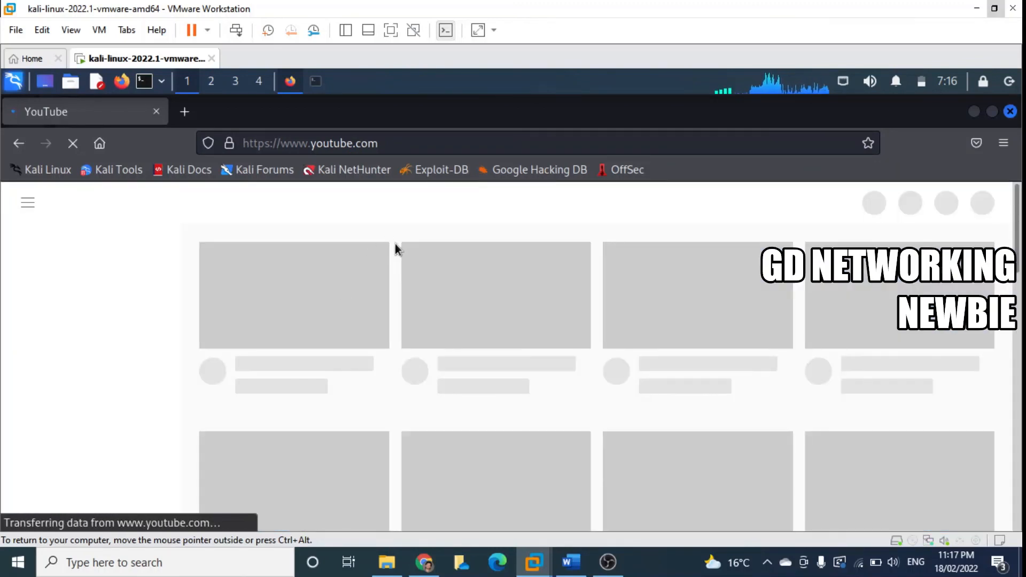
{"action": "mouse_move", "coordinate": [391, 270]}
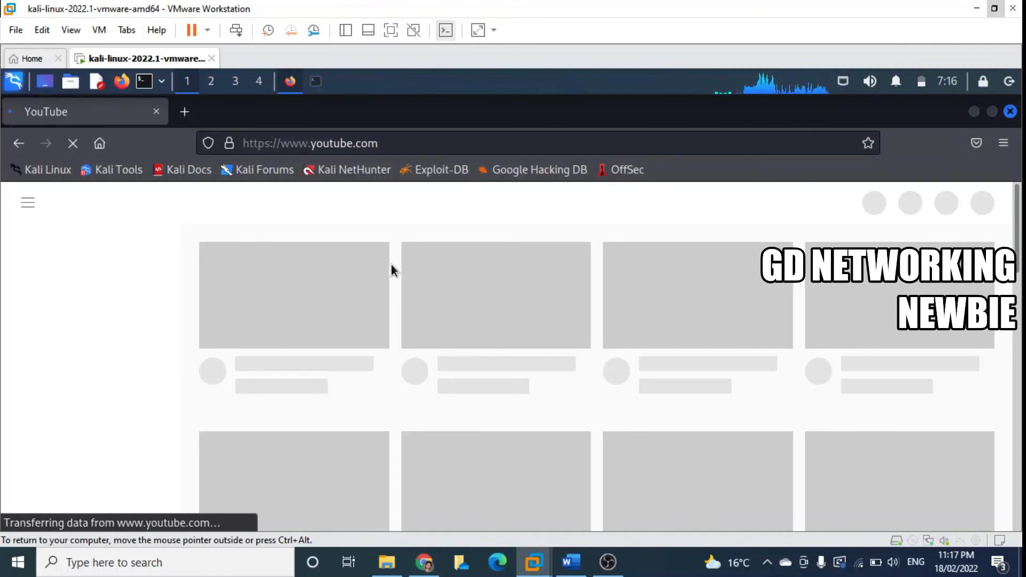
{"action": "mouse_move", "coordinate": [976, 118]}
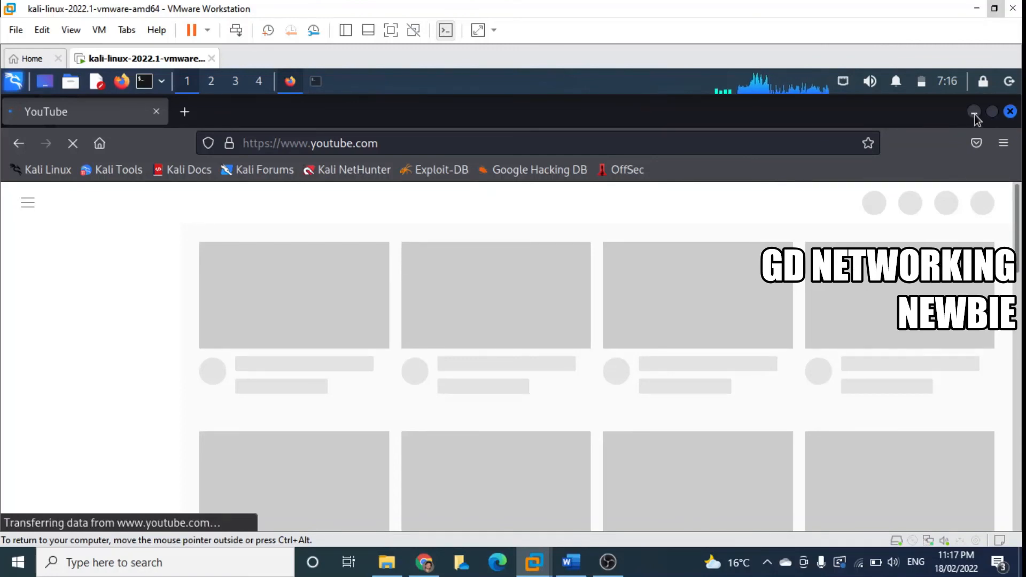